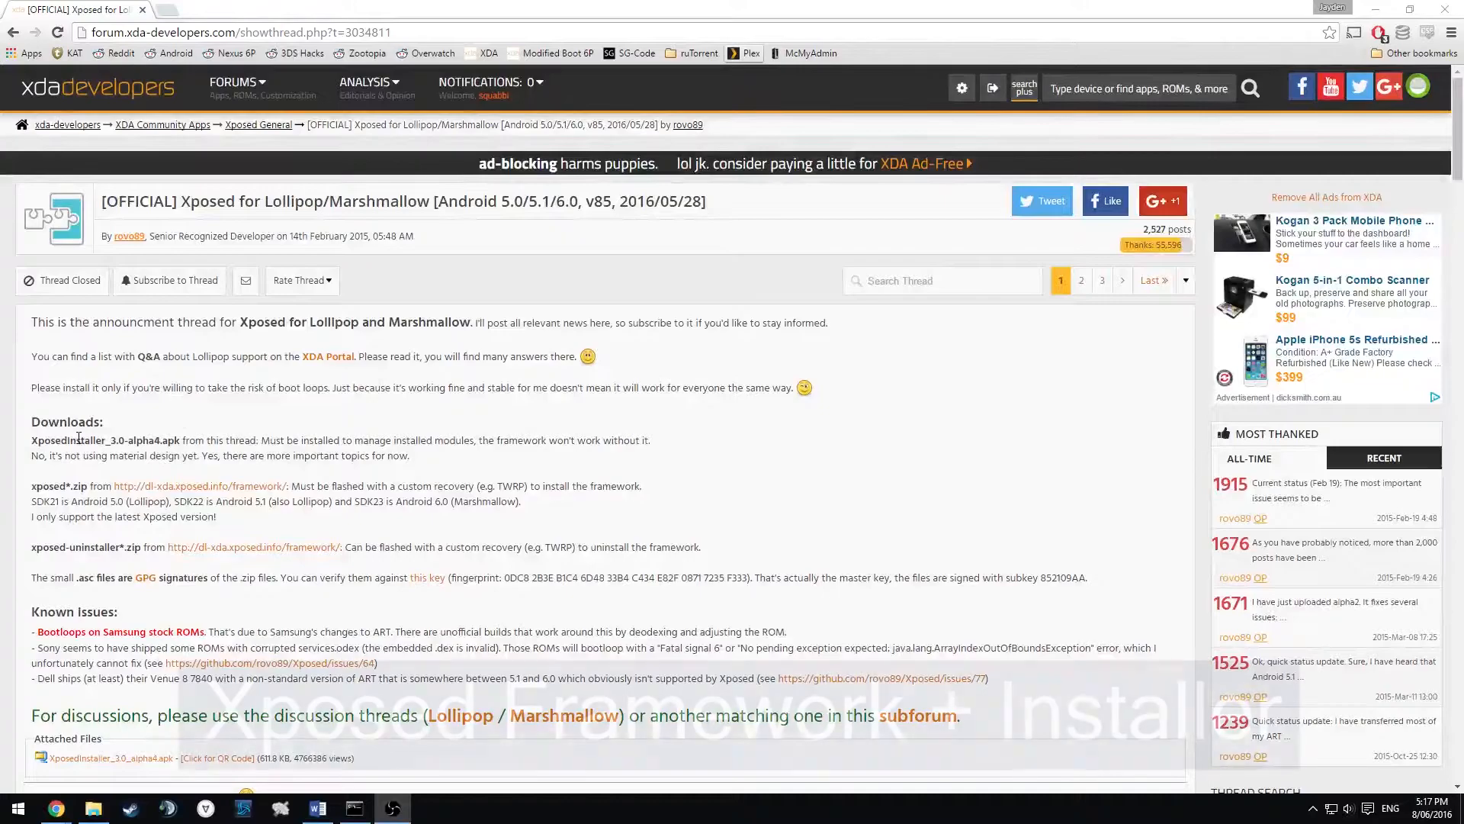
Step: Scroll the Xposed thread down to the Attached Files section with XposedInstaller_3.0_alpha4.apk
{"action": "scroll", "scroll_direction": "down", "scroll_amount": 3}
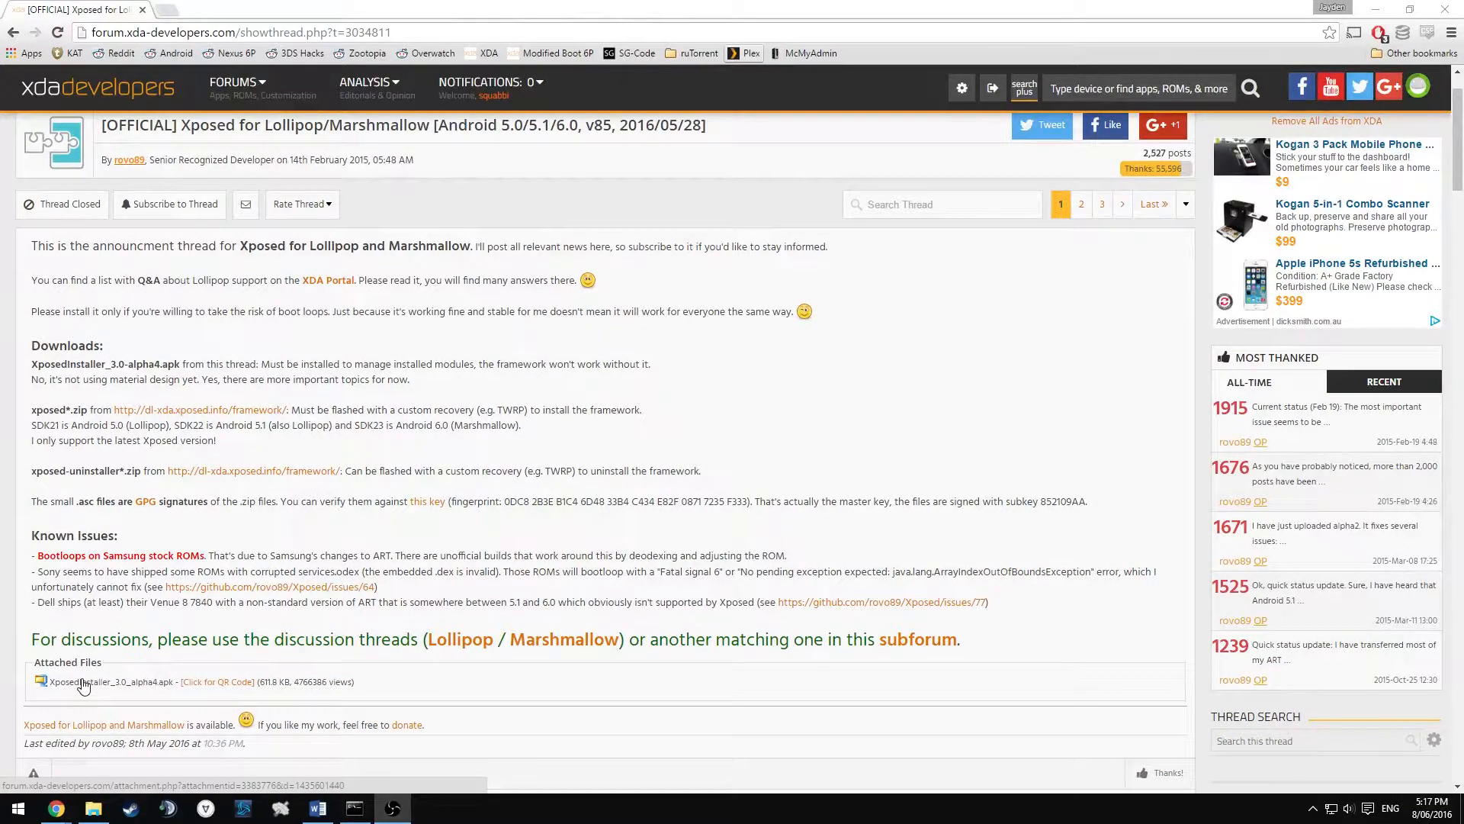
Step: Save the attached XposedInstaller_3.0_alpha4.apk into the Xposed folder, replacing the older copy
{"action": "left_click", "coordinate": [83, 682]}
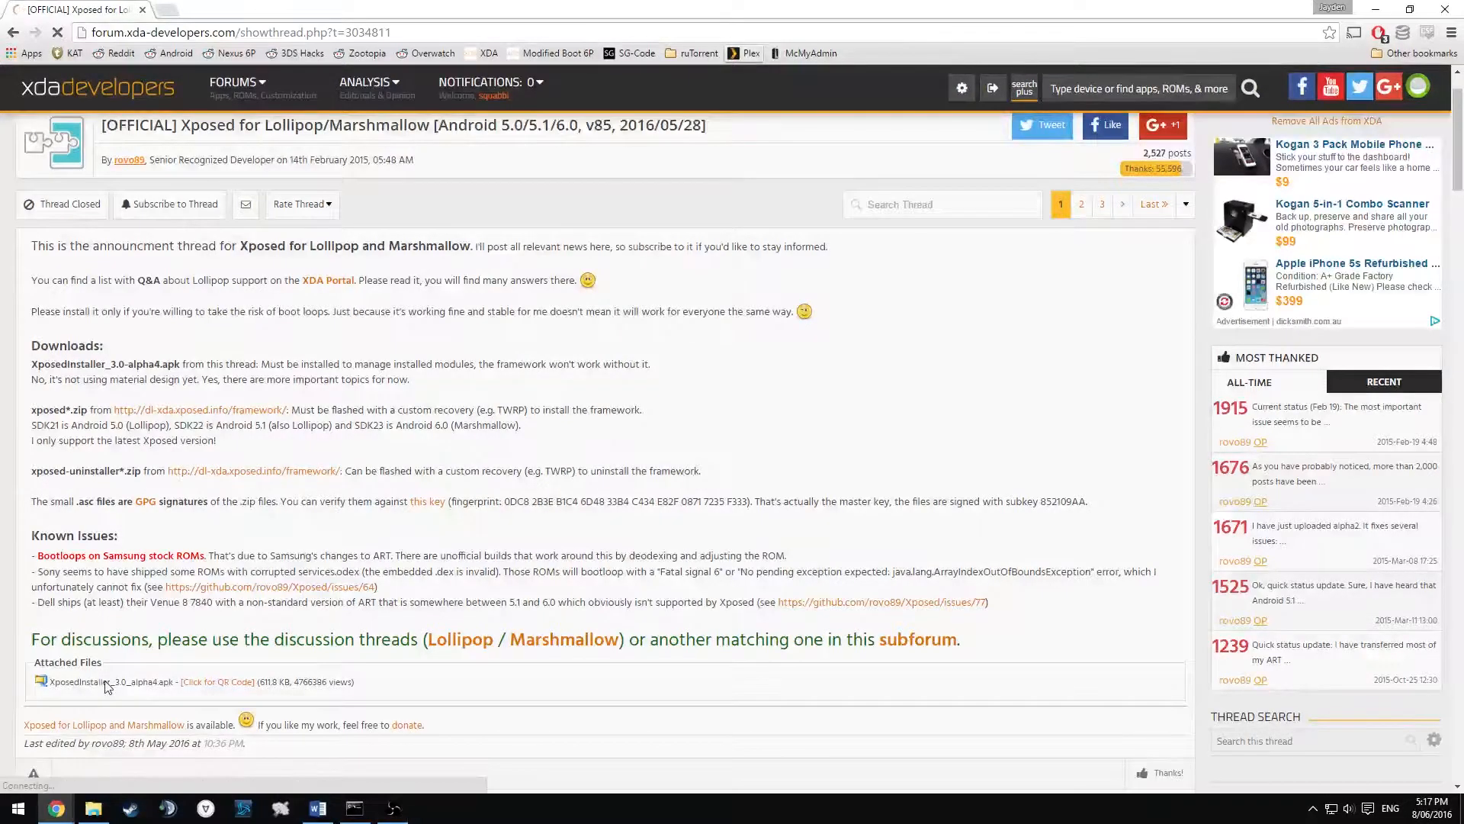
{"action": "left_click", "coordinate": [94, 680]}
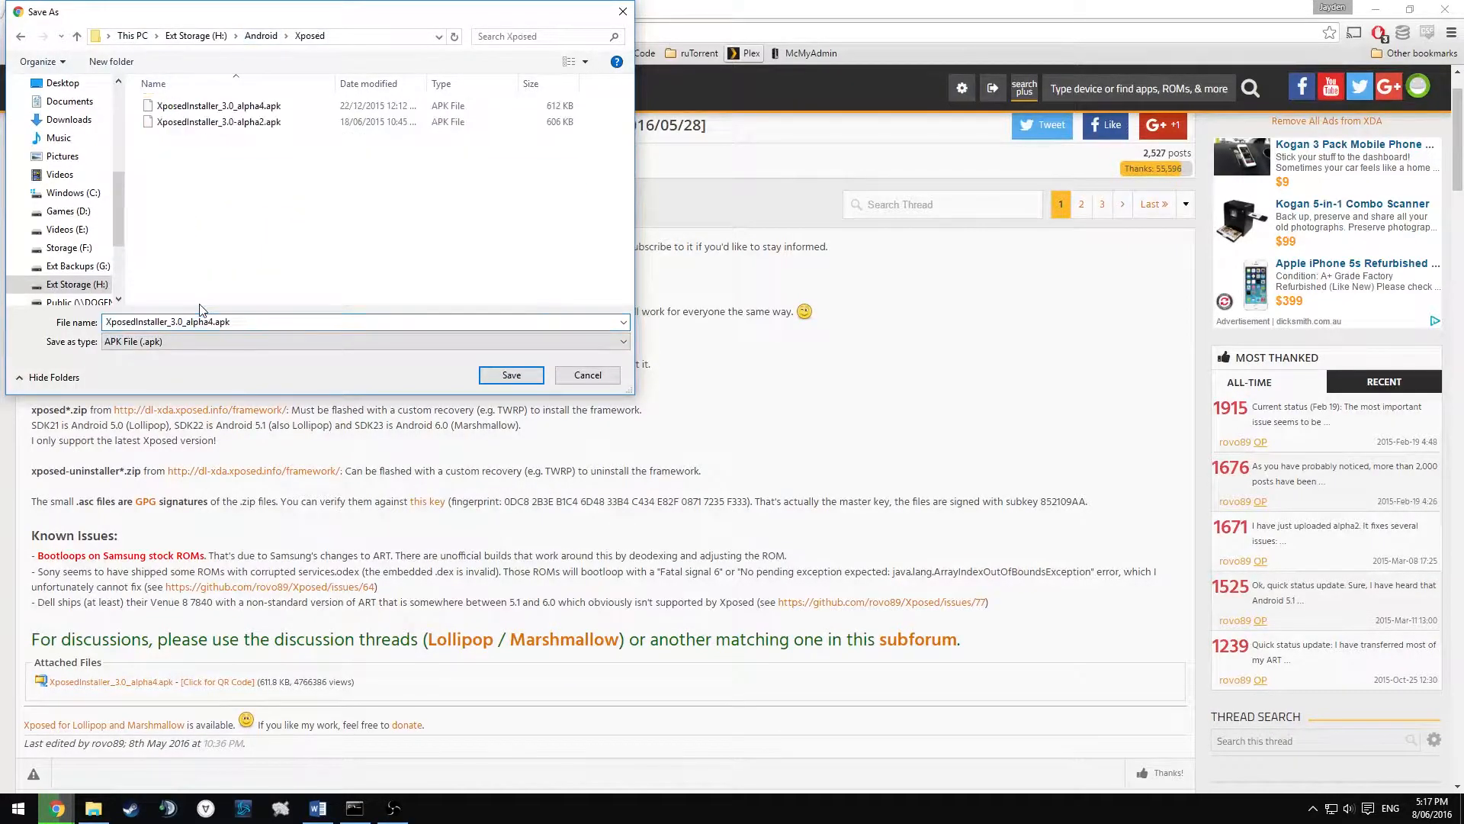
{"action": "left_click", "coordinate": [510, 376]}
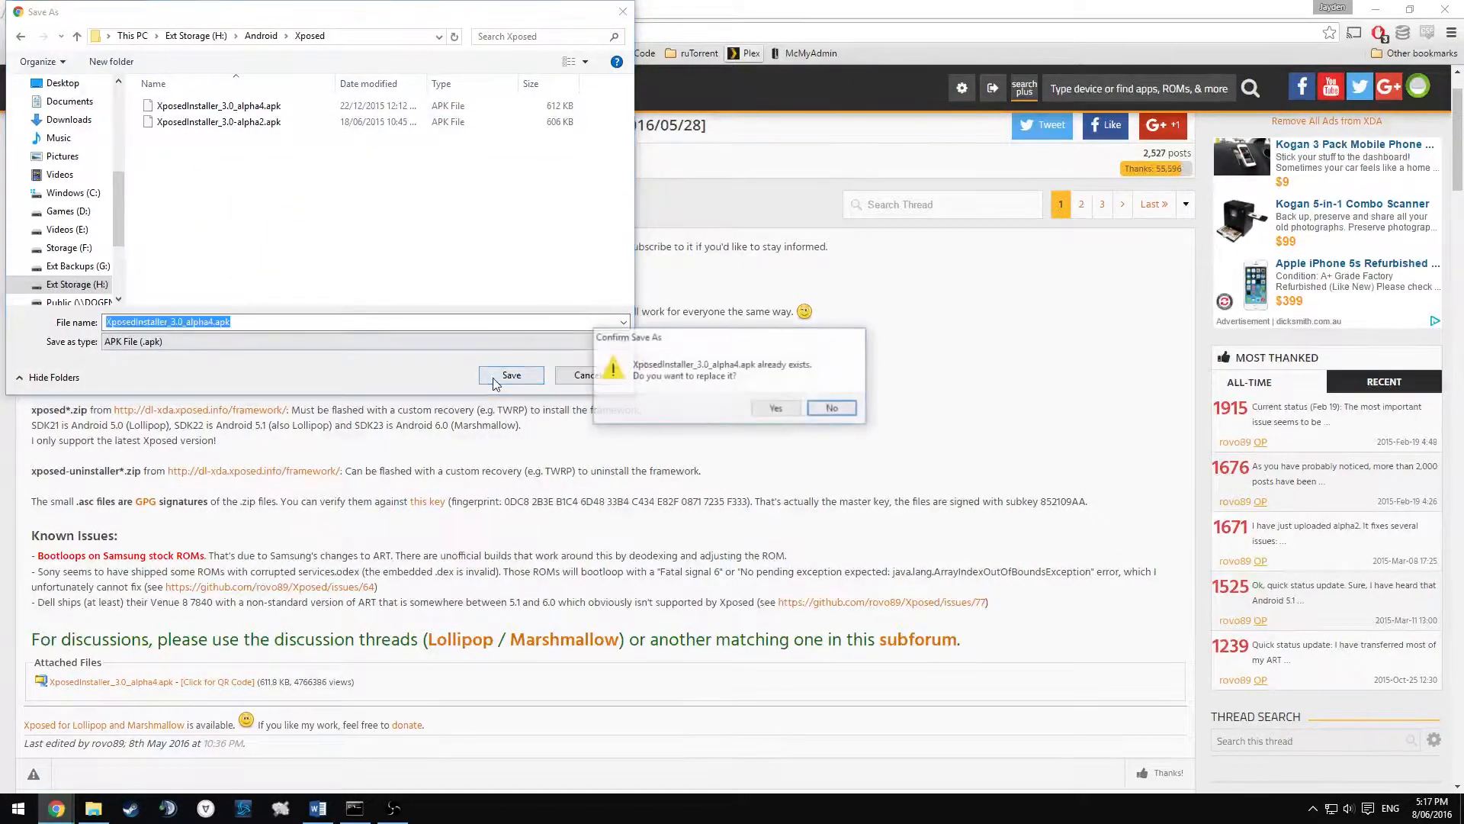
{"action": "left_click", "coordinate": [774, 409]}
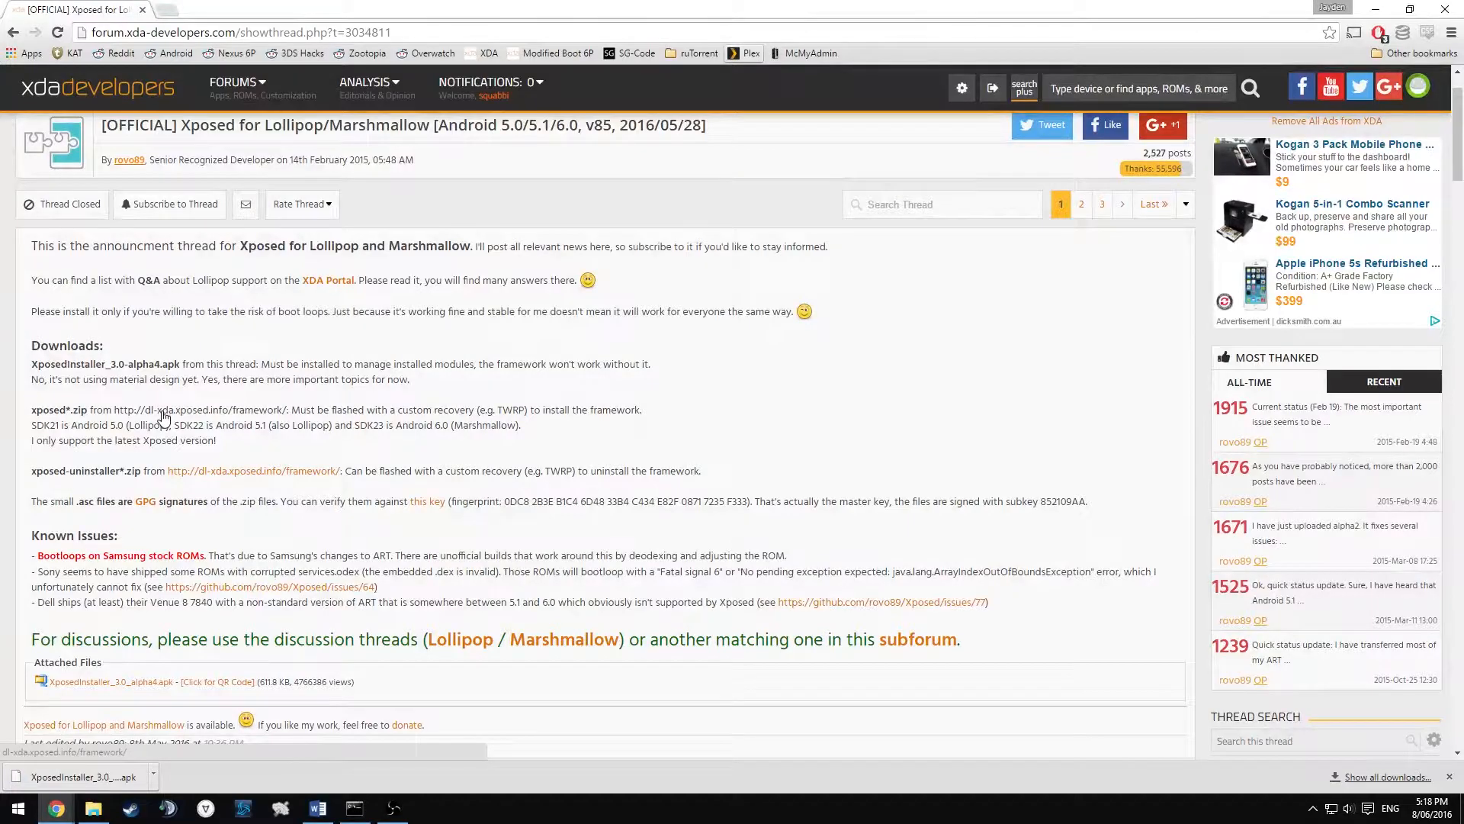
Step: Navigate the dl-xda.xposed.info framework index into sdk23 and then arm64 builds
{"action": "left_click", "coordinate": [191, 409]}
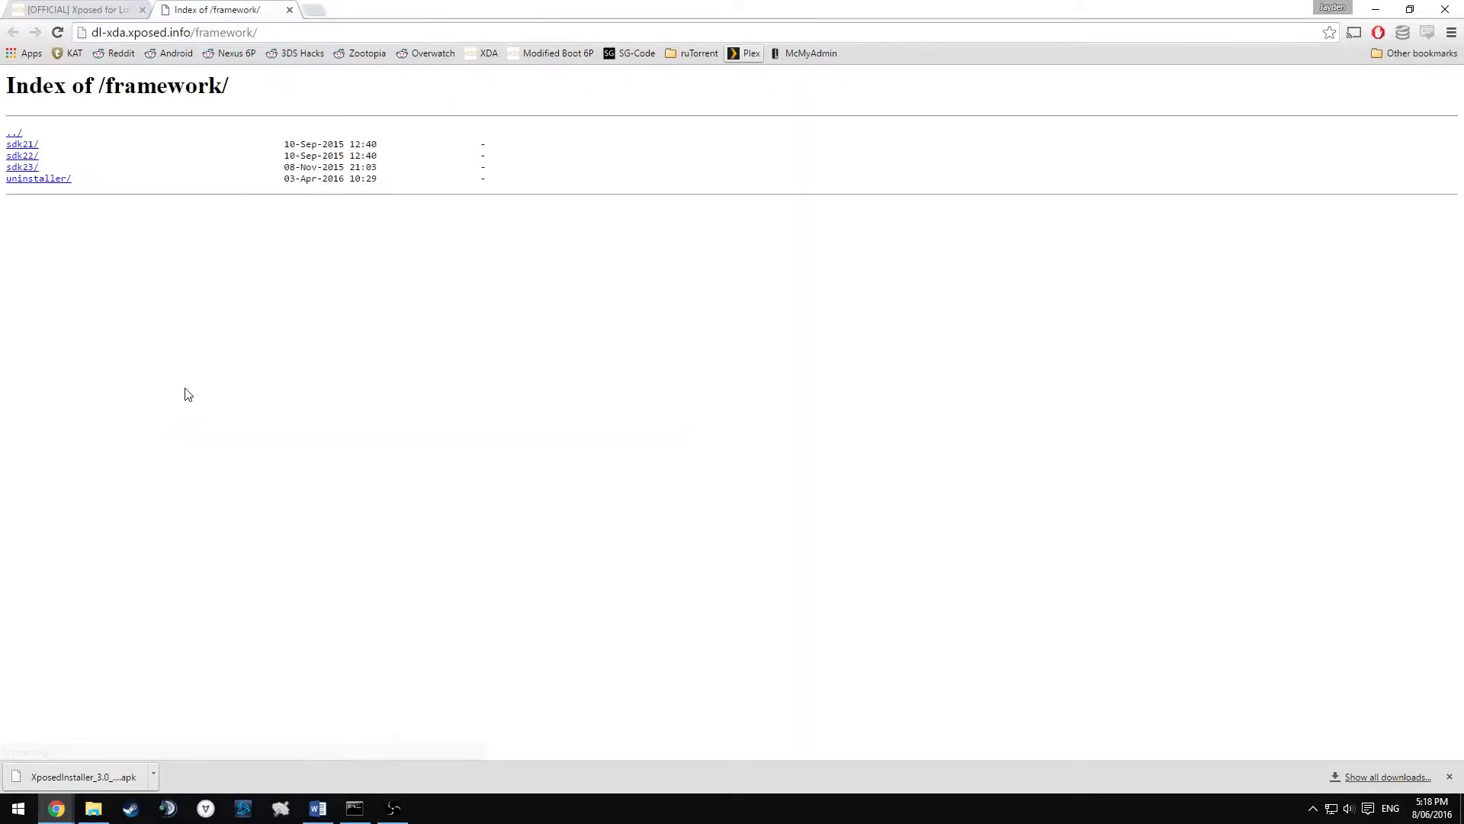
{"action": "mouse_move", "coordinate": [18, 172]}
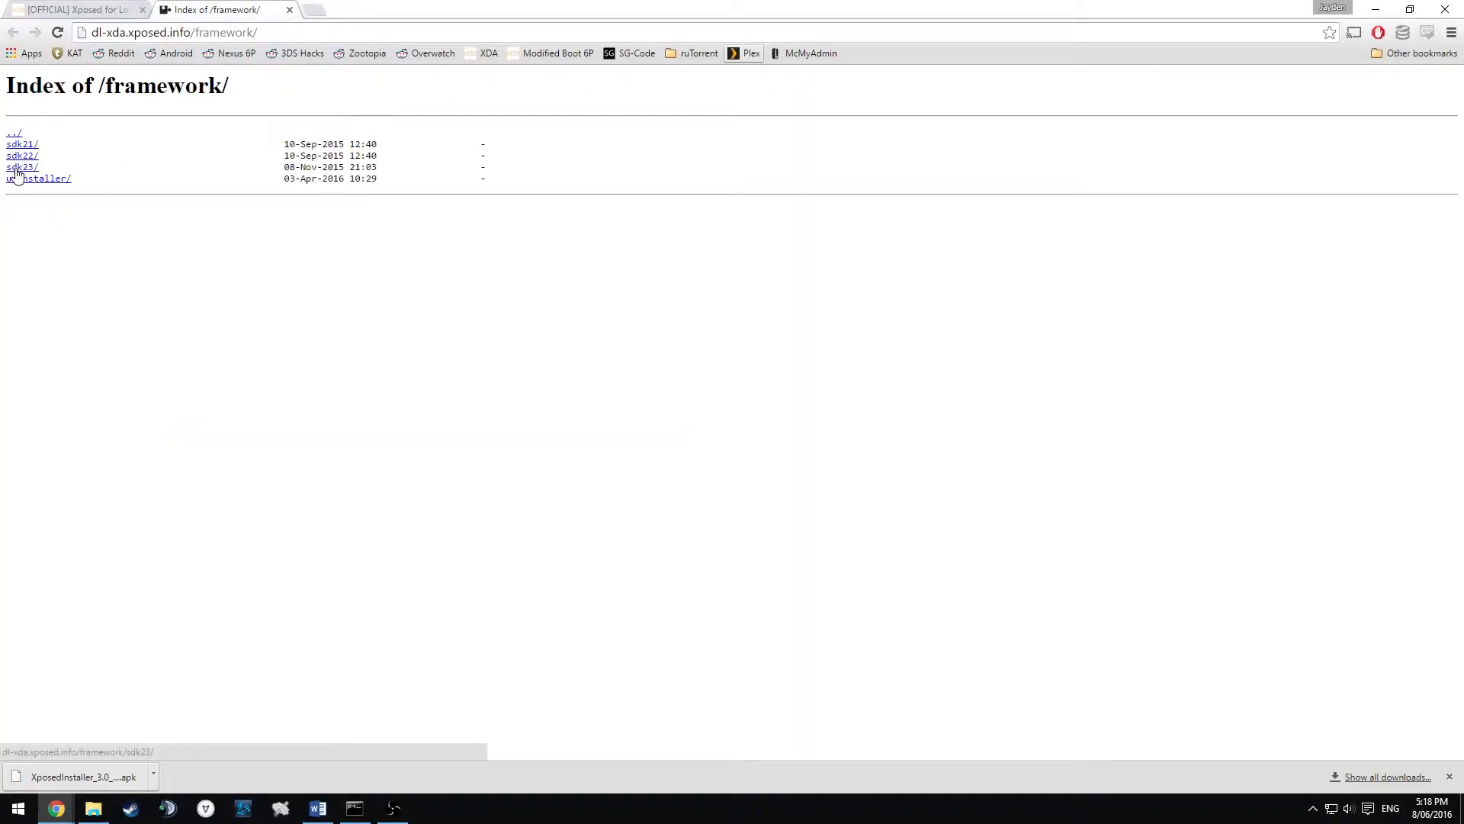
{"action": "left_click", "coordinate": [21, 166]}
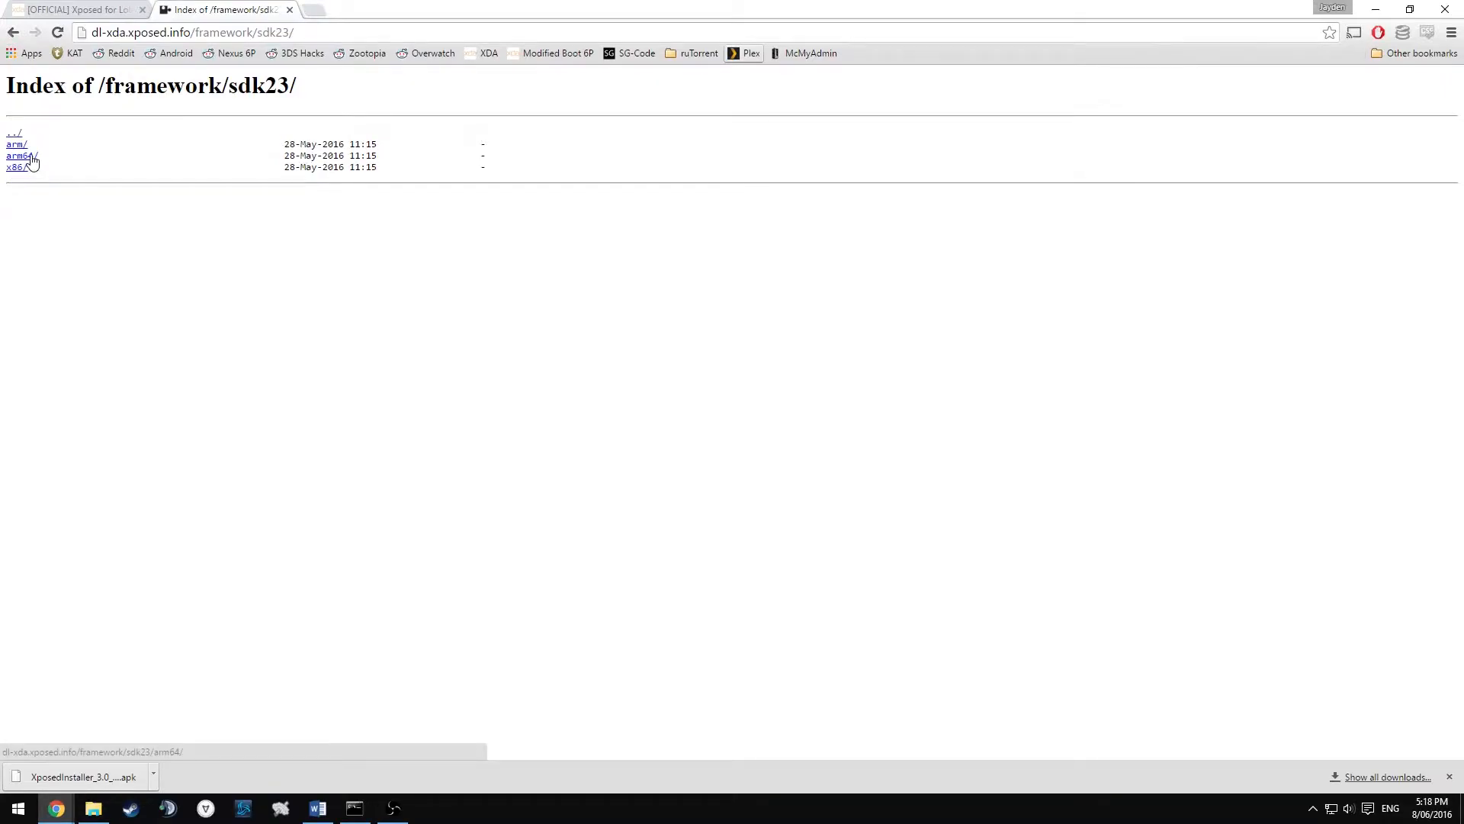
{"action": "left_click", "coordinate": [19, 156]}
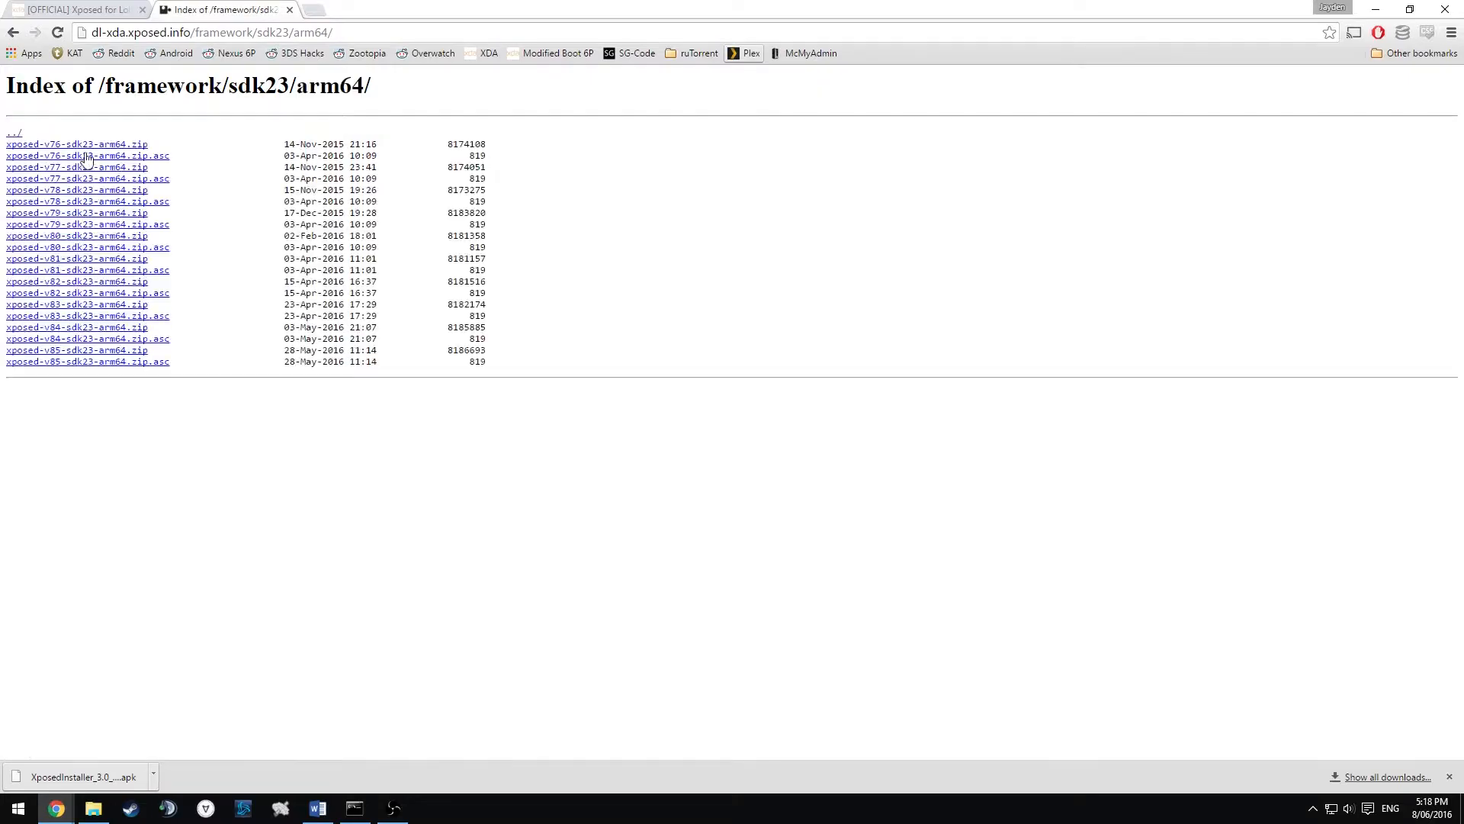
{"action": "mouse_move", "coordinate": [85, 372]}
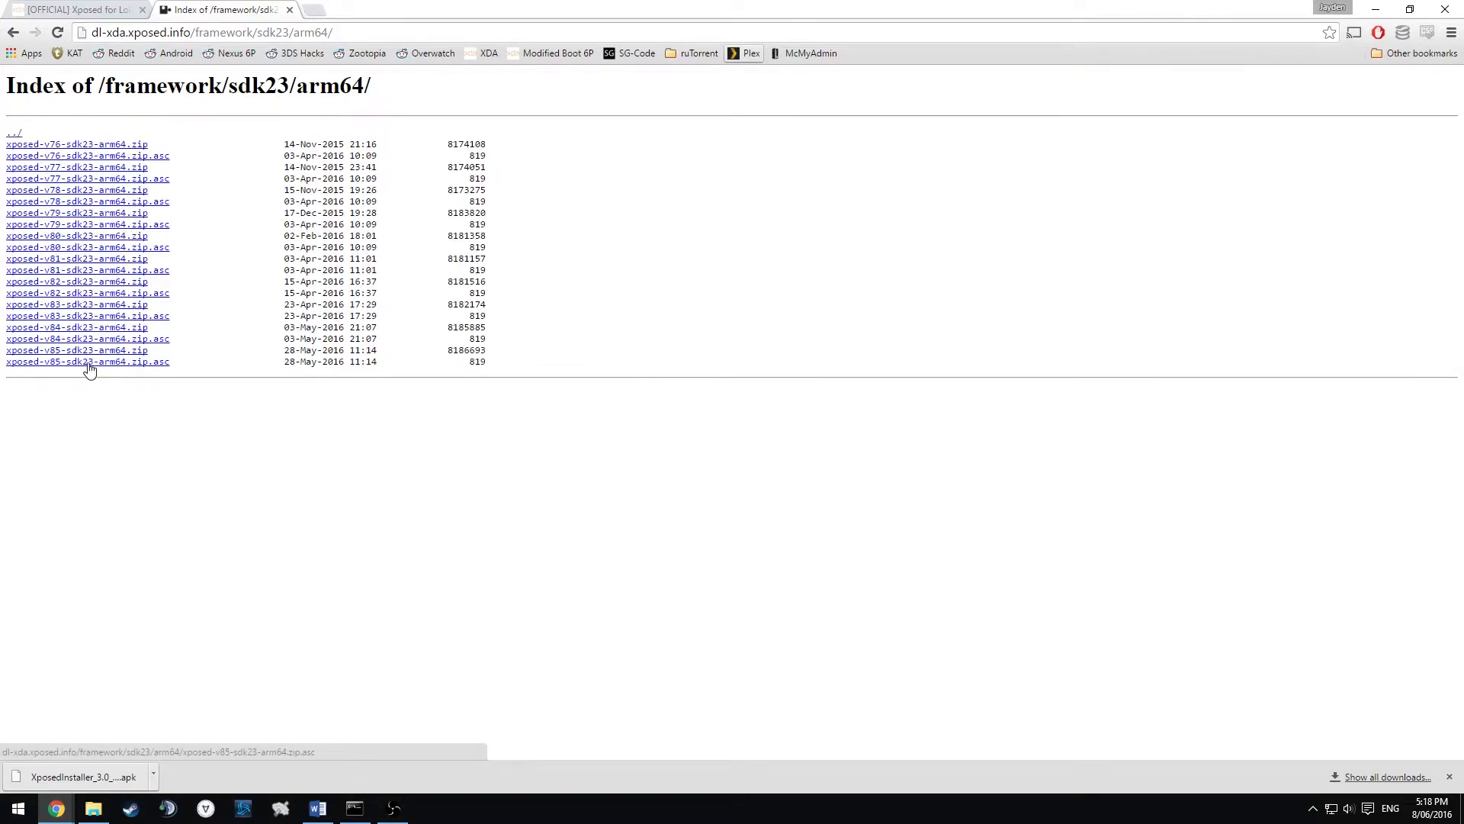
{"action": "mouse_move", "coordinate": [79, 360]}
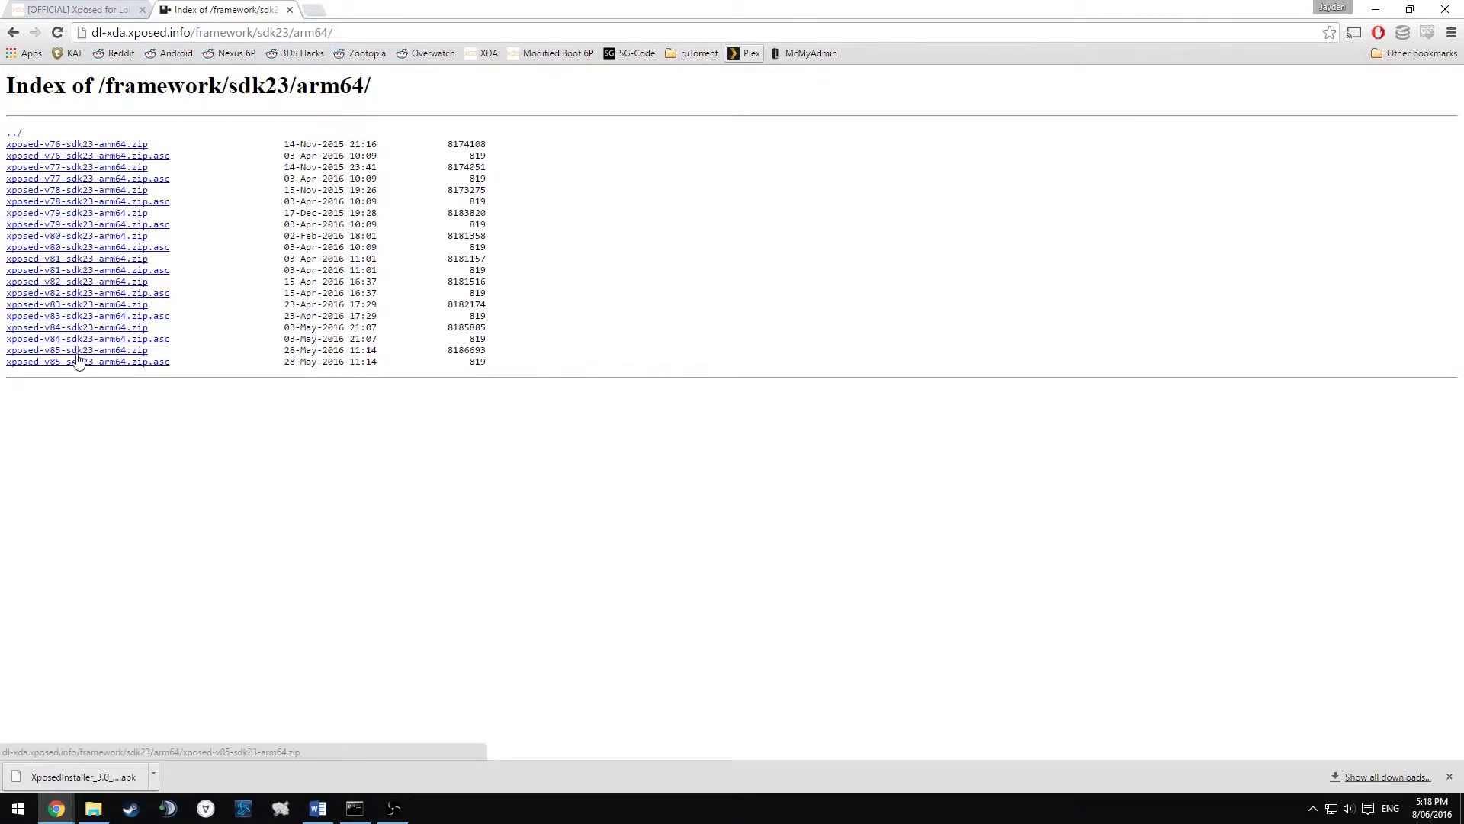
Step: Save xposed-v85-sdk23-arm64.zip into the Xposed folder and start a new tab with bit.ly
{"action": "left_click", "coordinate": [62, 351]}
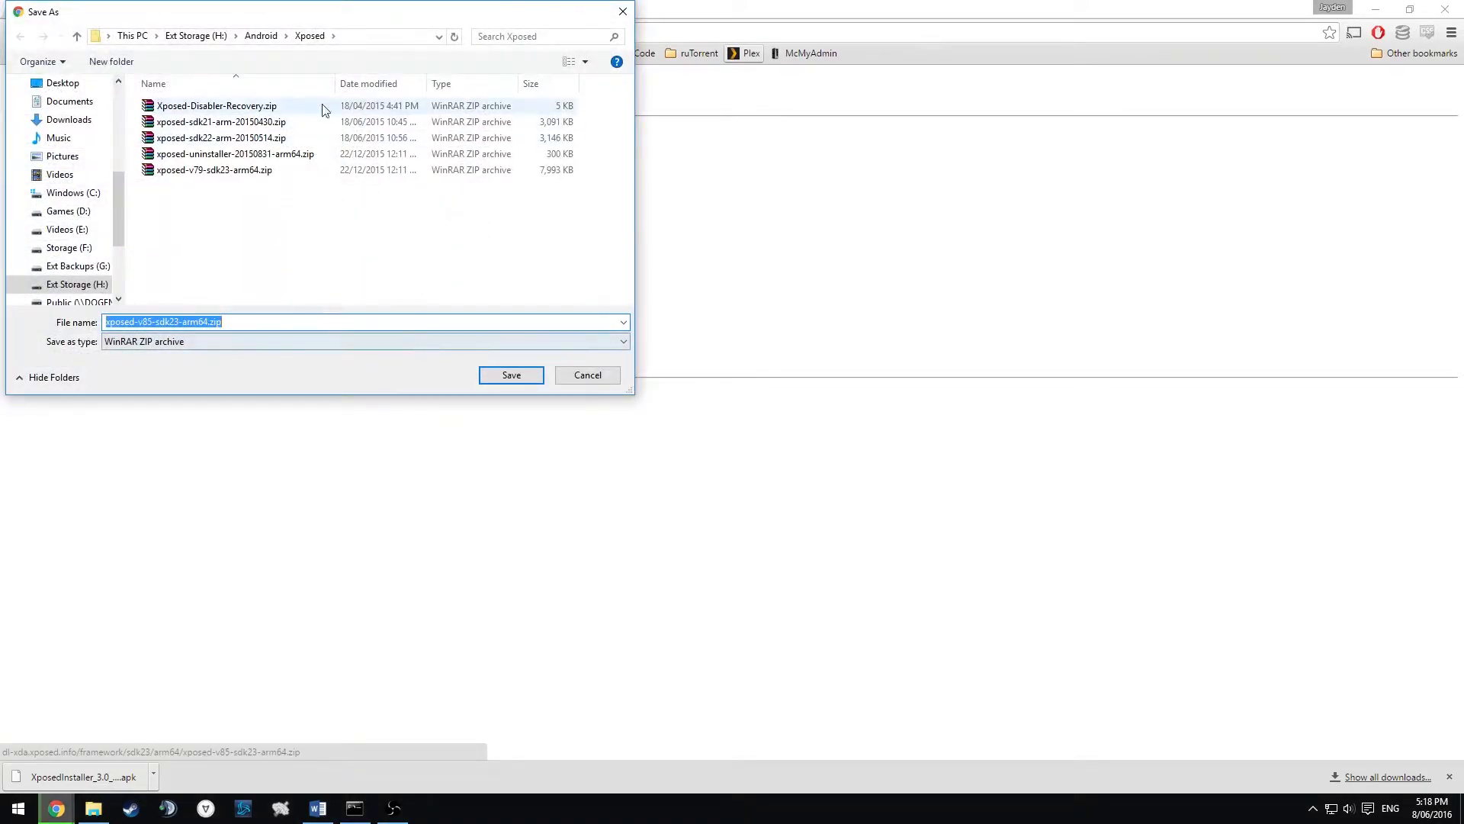
{"action": "left_click", "coordinate": [511, 375]}
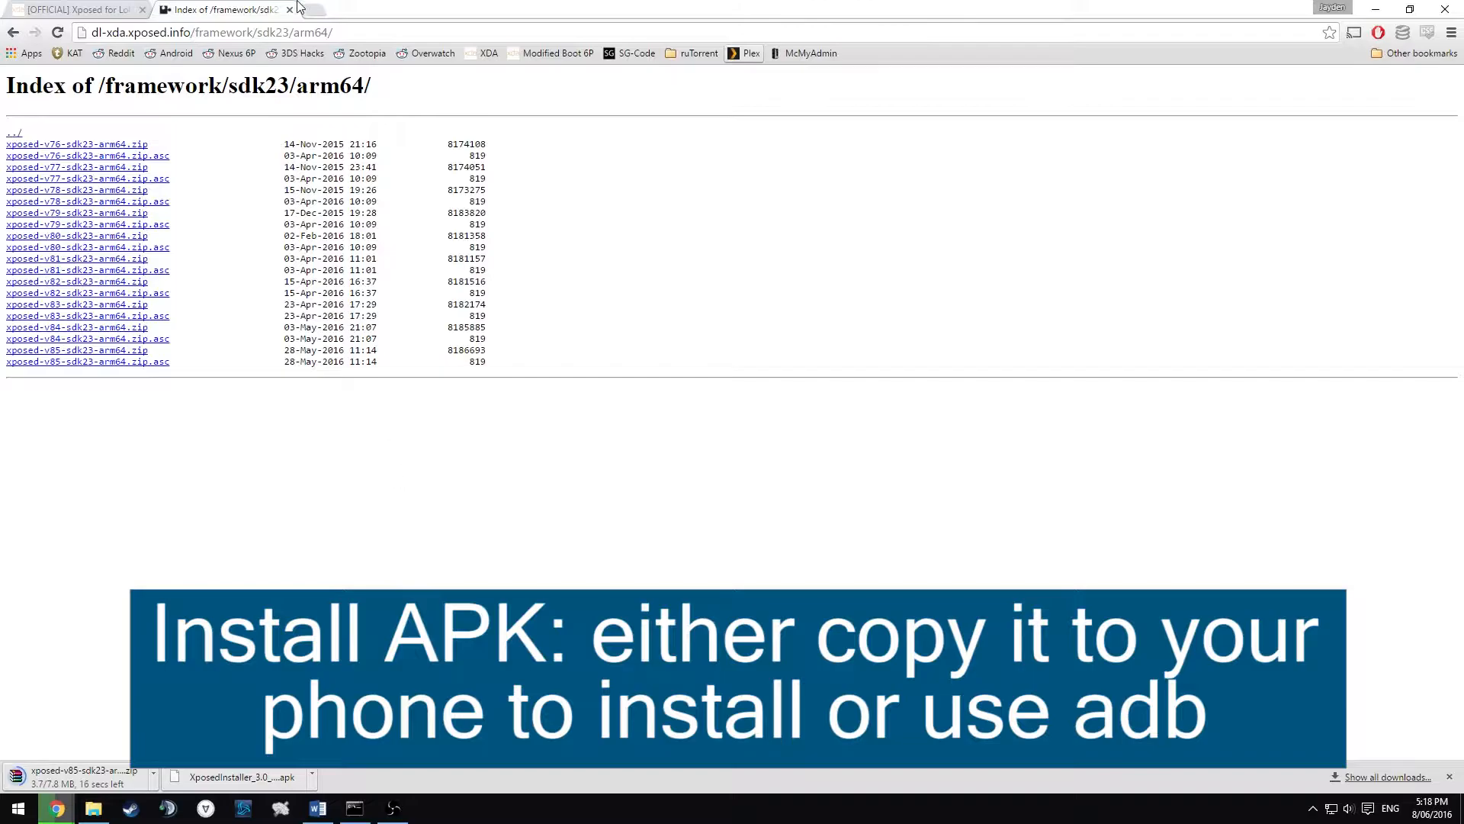
{"action": "type", "text": "bit.ly"}
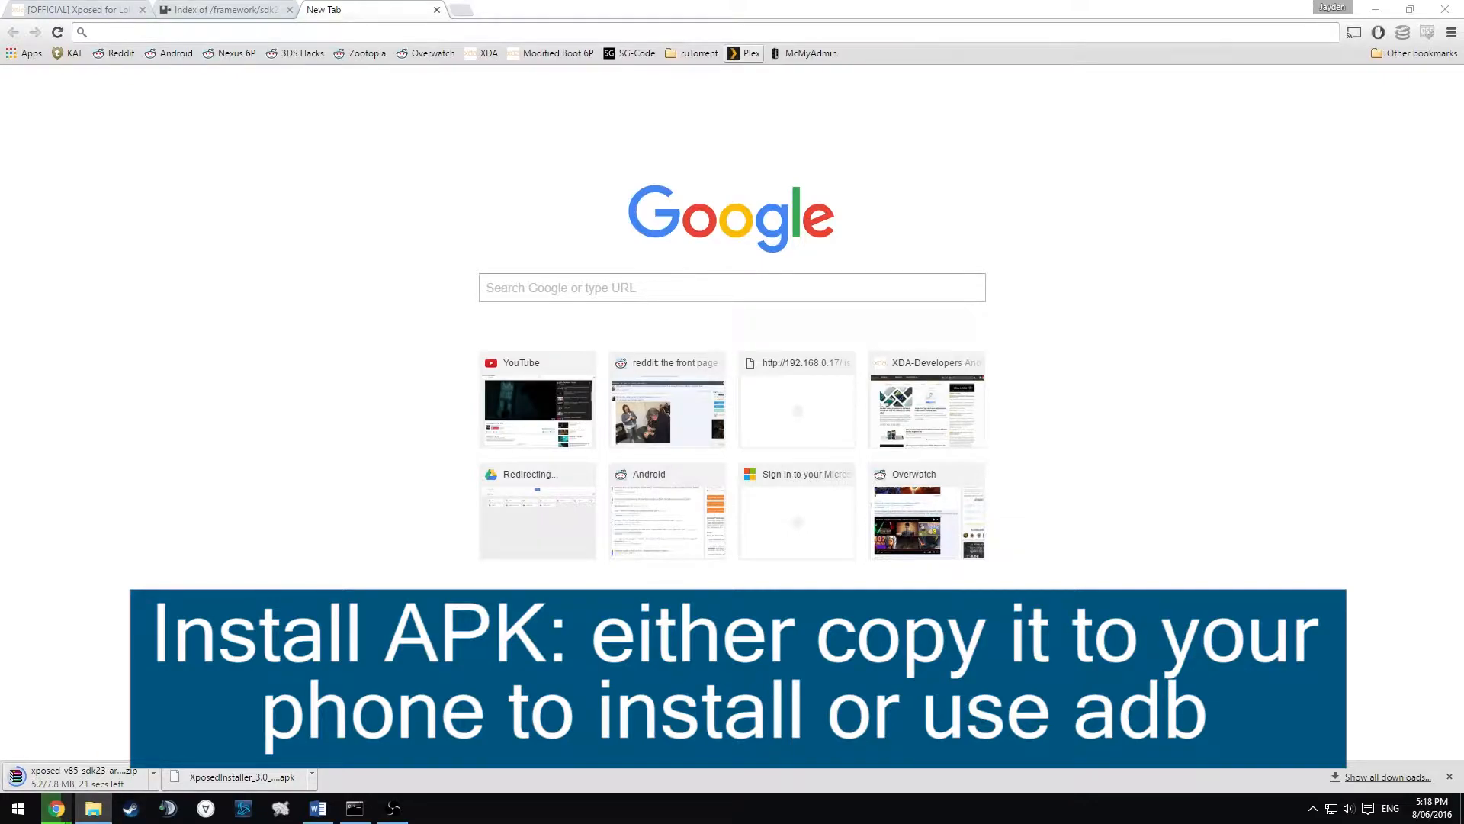
Step: Run adb install on H:\Android\Xposed\XposedInstaller_3.0_alpha4.apk to put the installer on the phone
{"action": "left_click", "coordinate": [85, 805]}
{"action": "type", "text": "adb"}
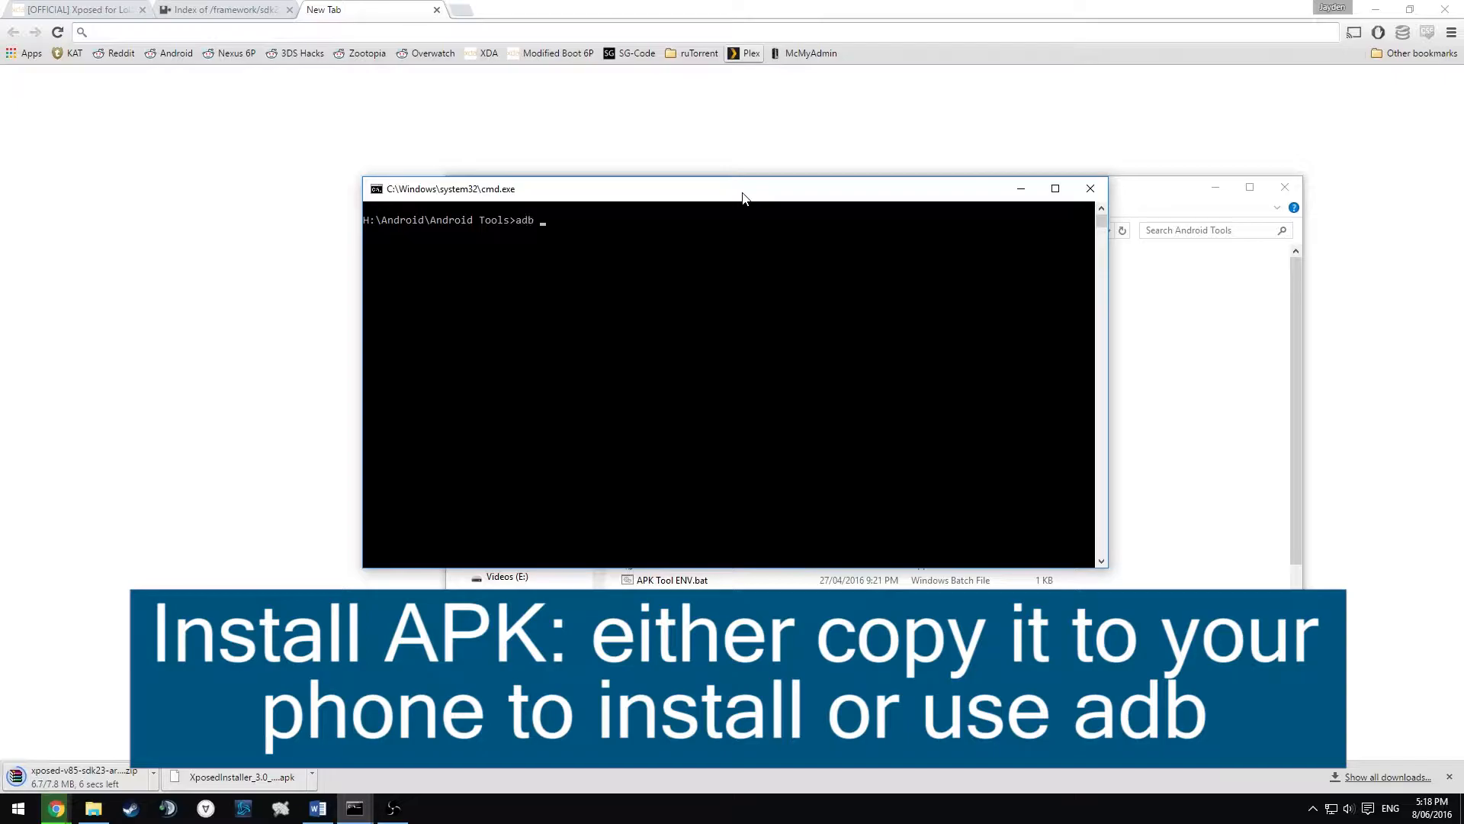
{"action": "type", "text": "install"}
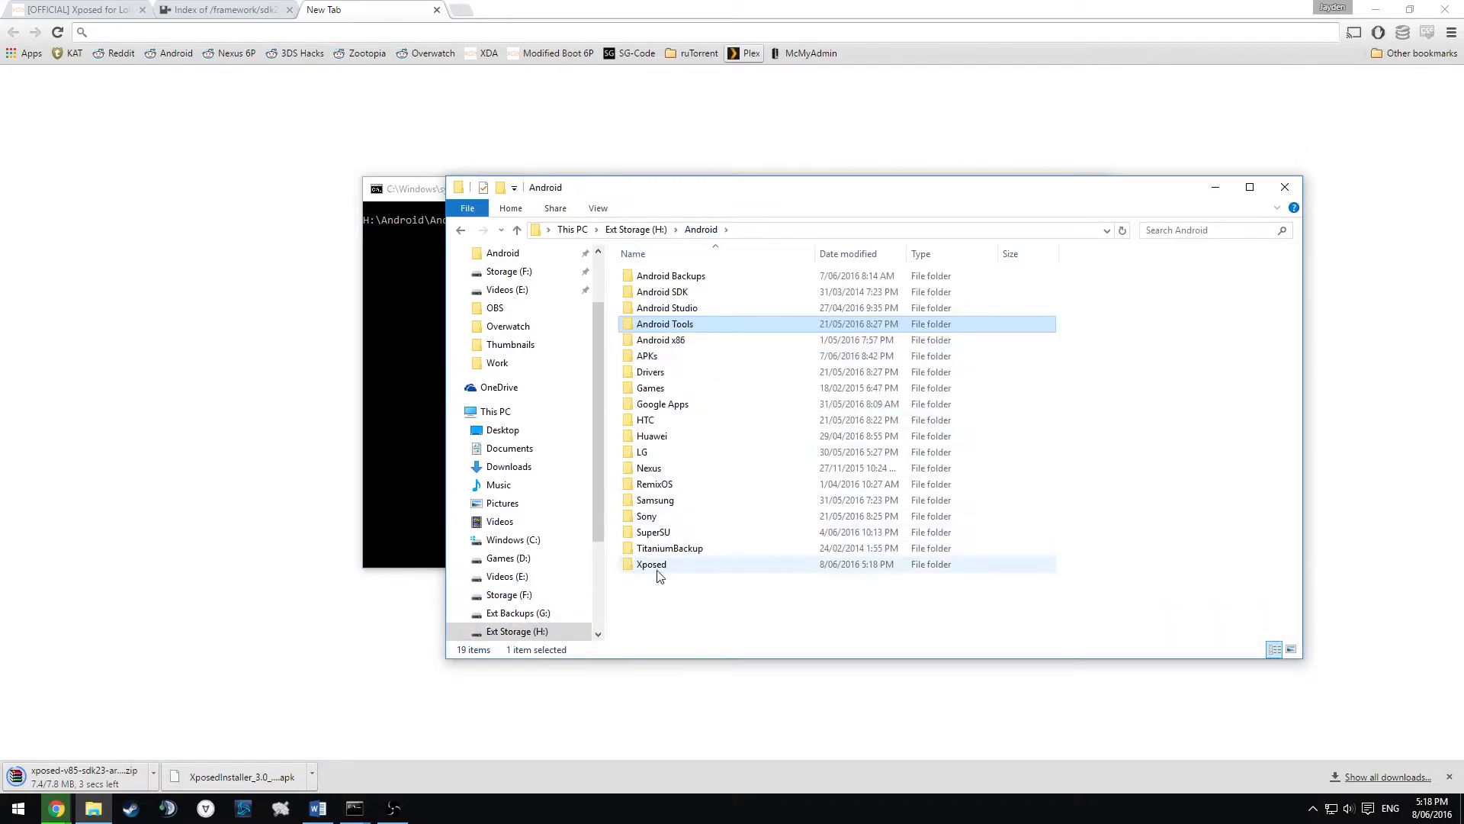
{"action": "double_click", "coordinate": [650, 564]}
{"action": "type", "text": "54"}
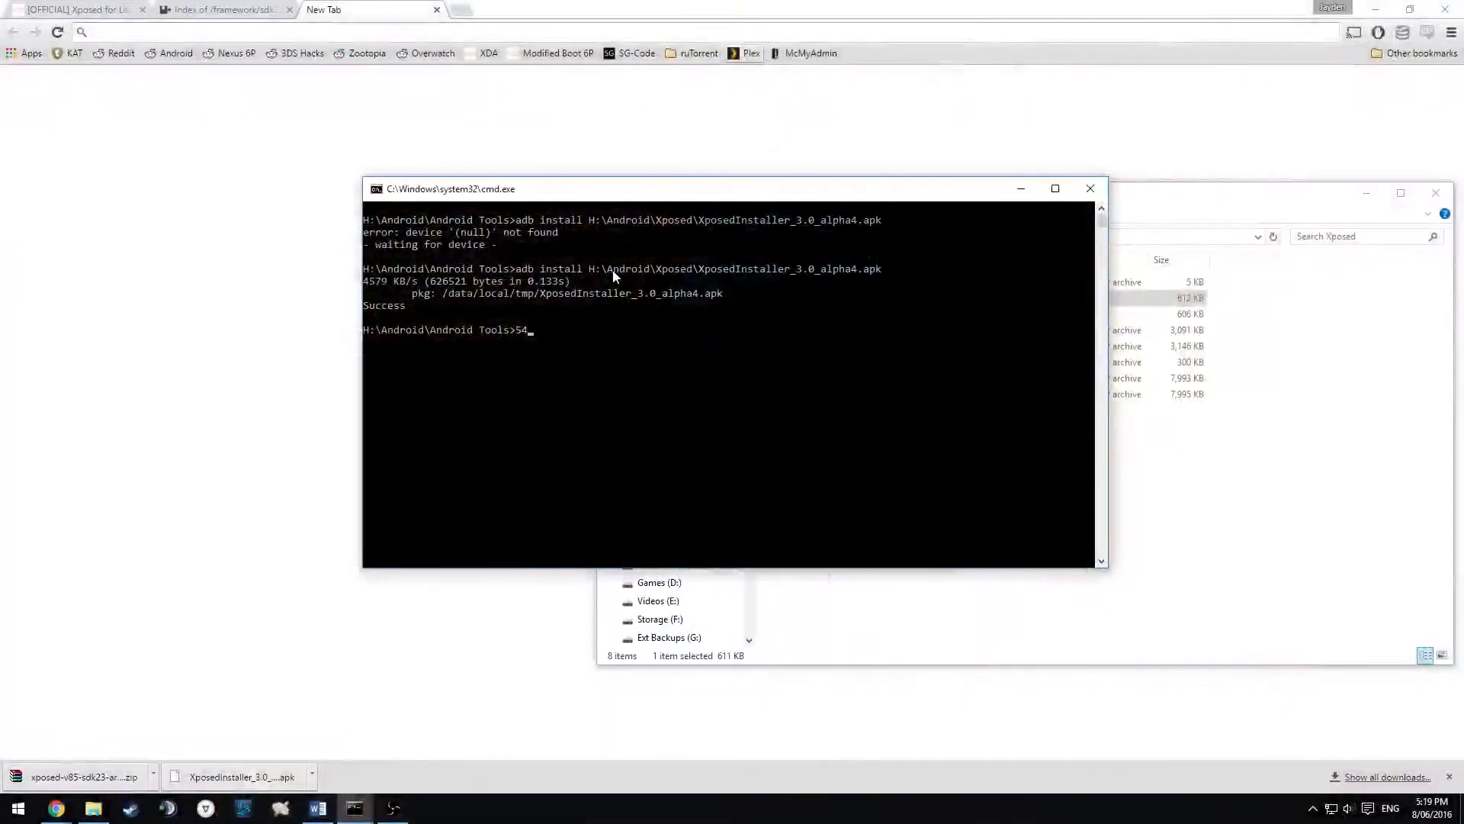
{"action": "key", "text": "Backspace"}
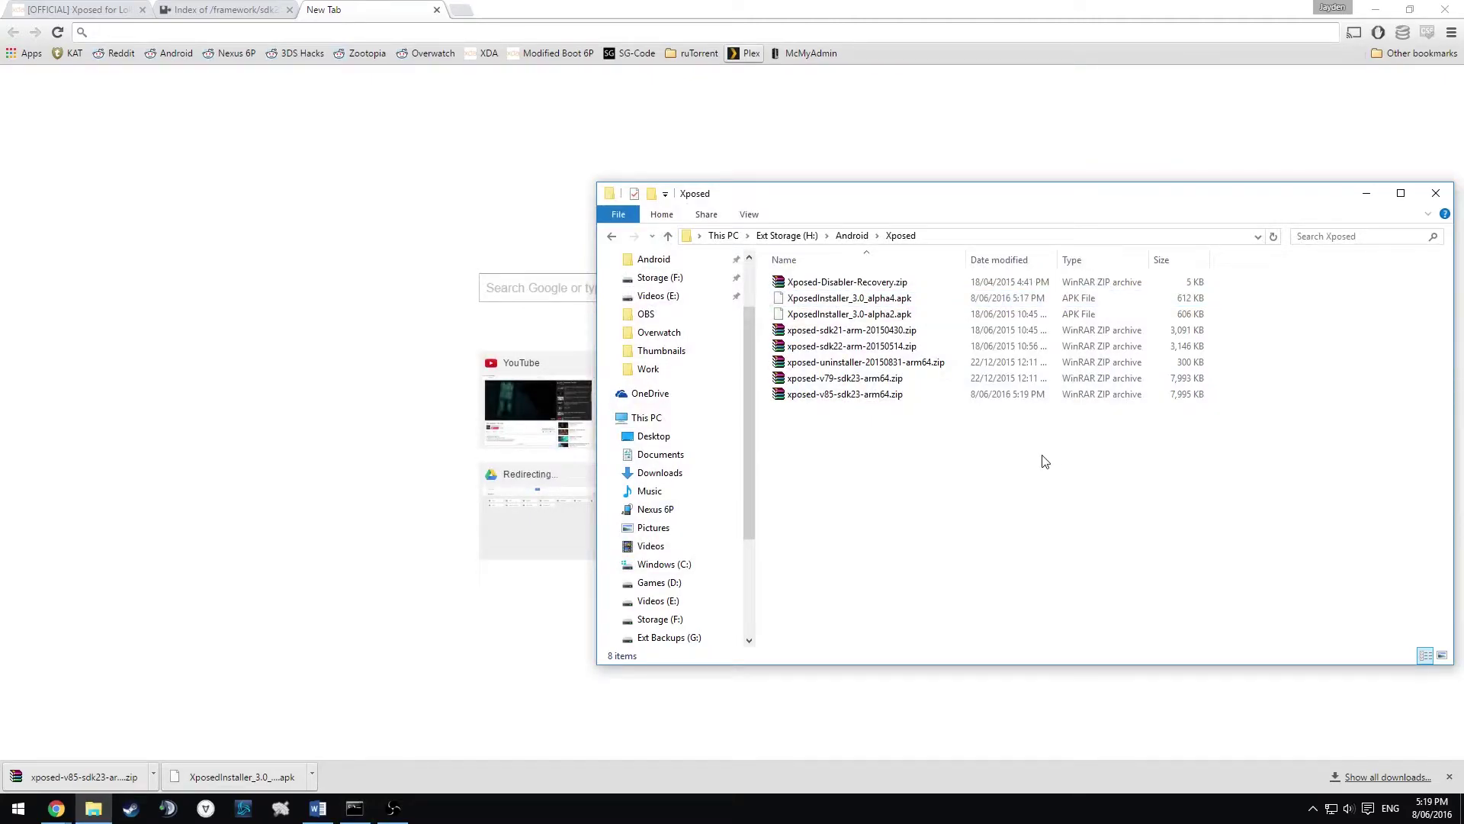
{"action": "mouse_move", "coordinate": [1002, 442]}
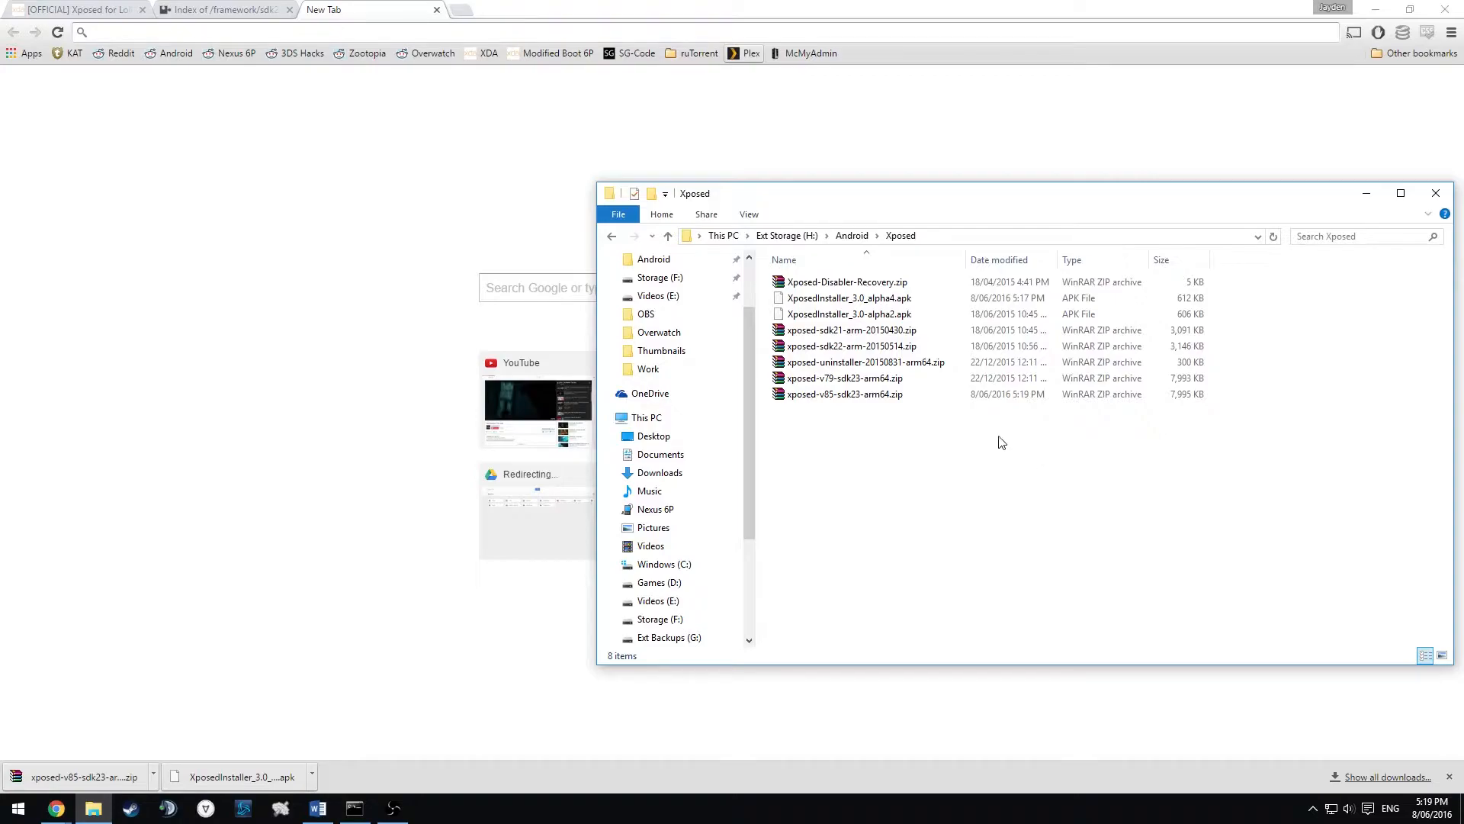
Step: Select xposed-v85-sdk23-arm64.zip in the Xposed folder to check its 7,995 KB size
{"action": "left_click", "coordinate": [845, 393]}
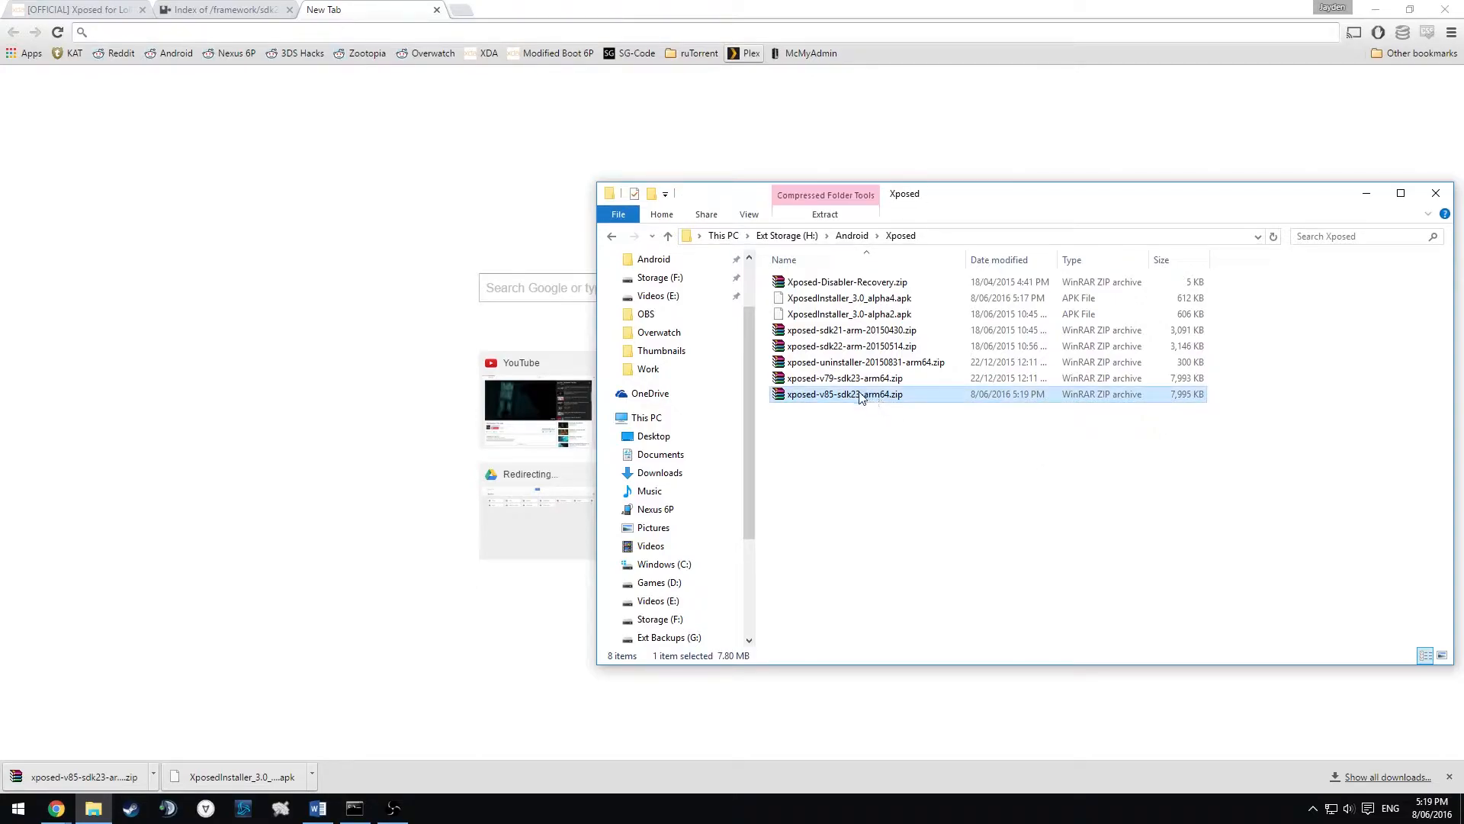
{"action": "mouse_move", "coordinate": [845, 403]}
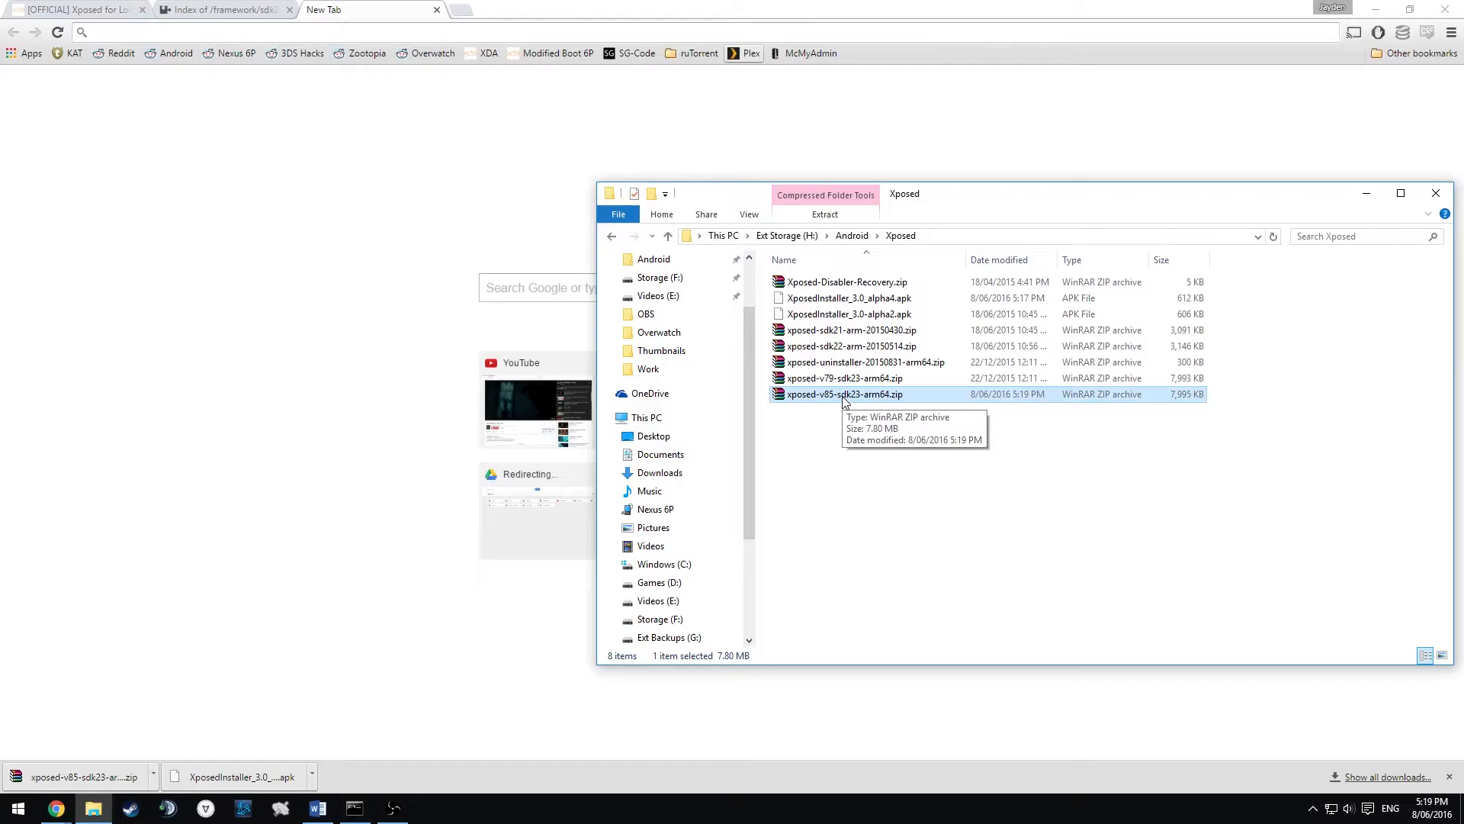
{"action": "left_click", "coordinate": [656, 510]}
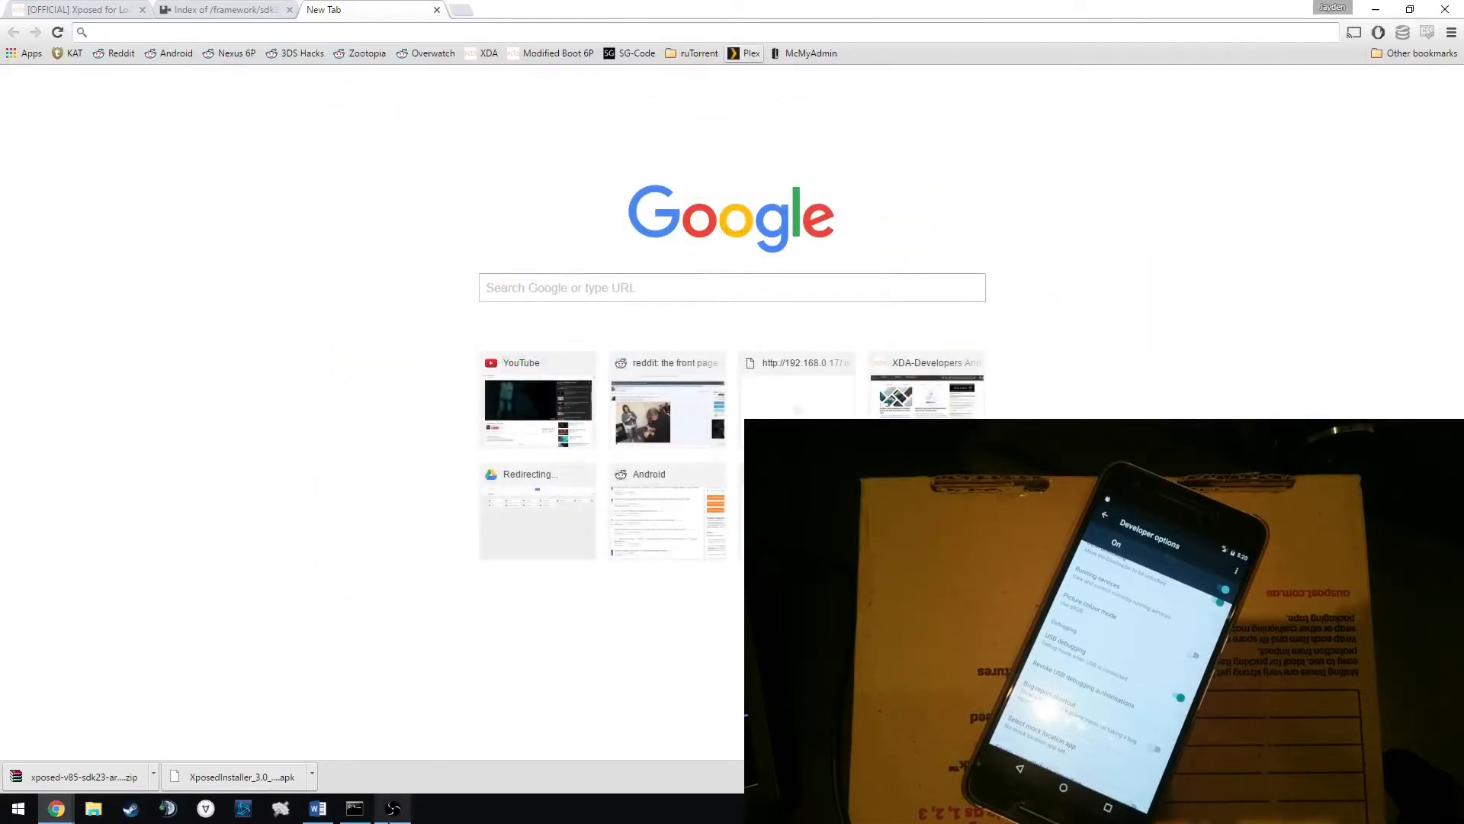
Step: Run 'adb reboot recovery' to restart the phone into TWRP
{"action": "left_click", "coordinate": [354, 808]}
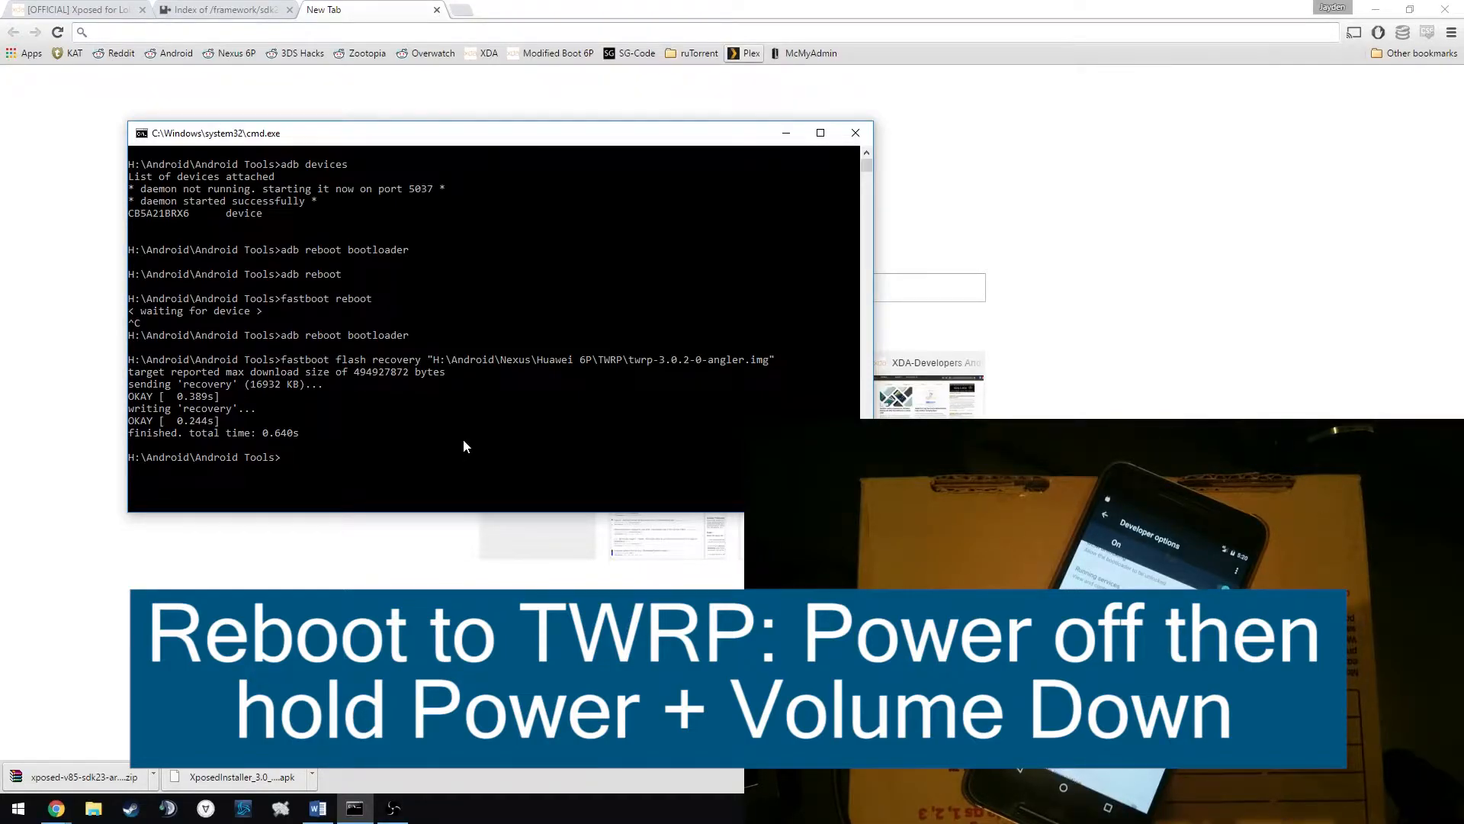
{"action": "type", "text": "adb reboot b"}
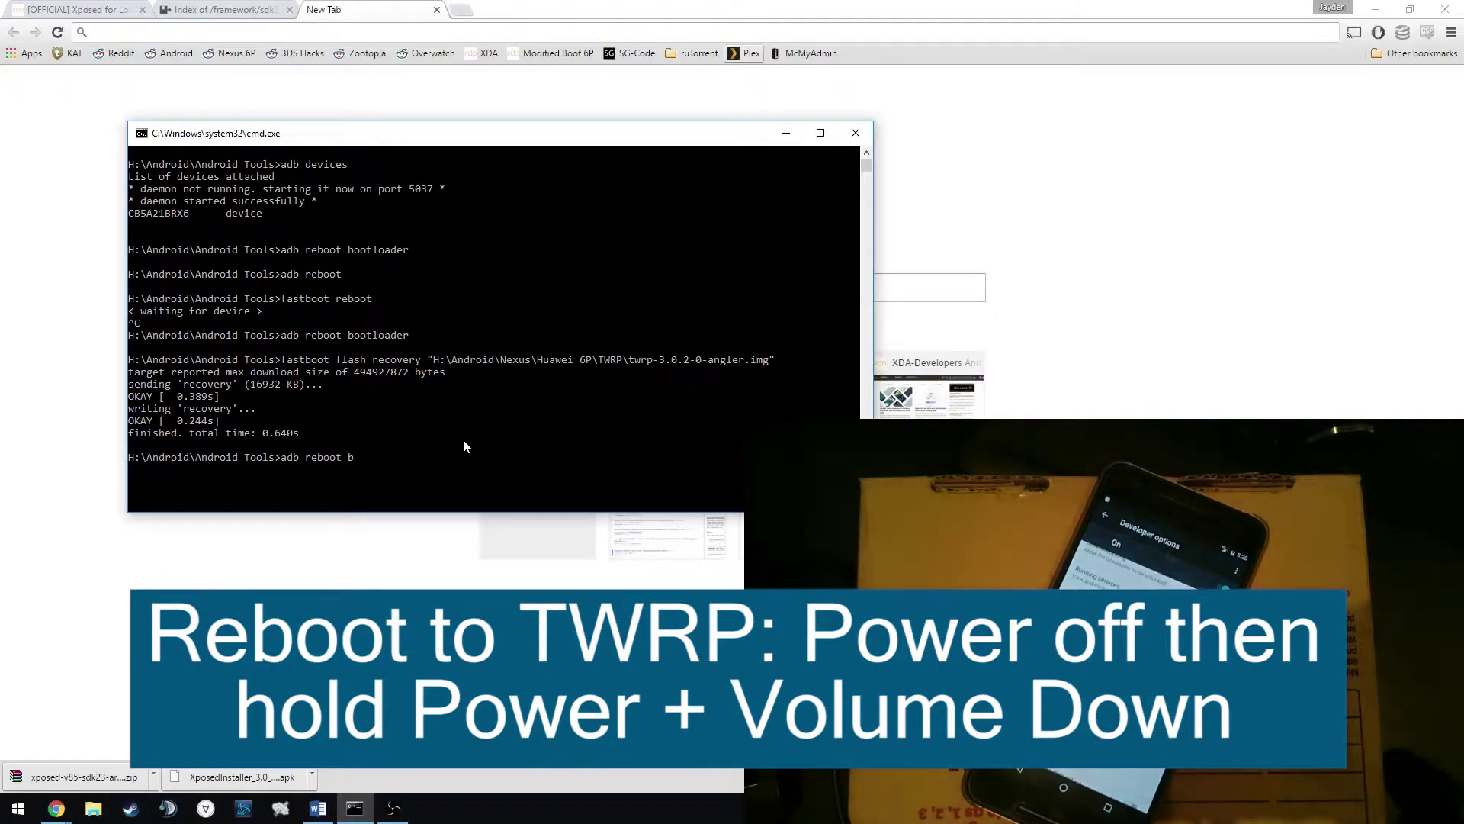
{"action": "type", "text": "recovery"}
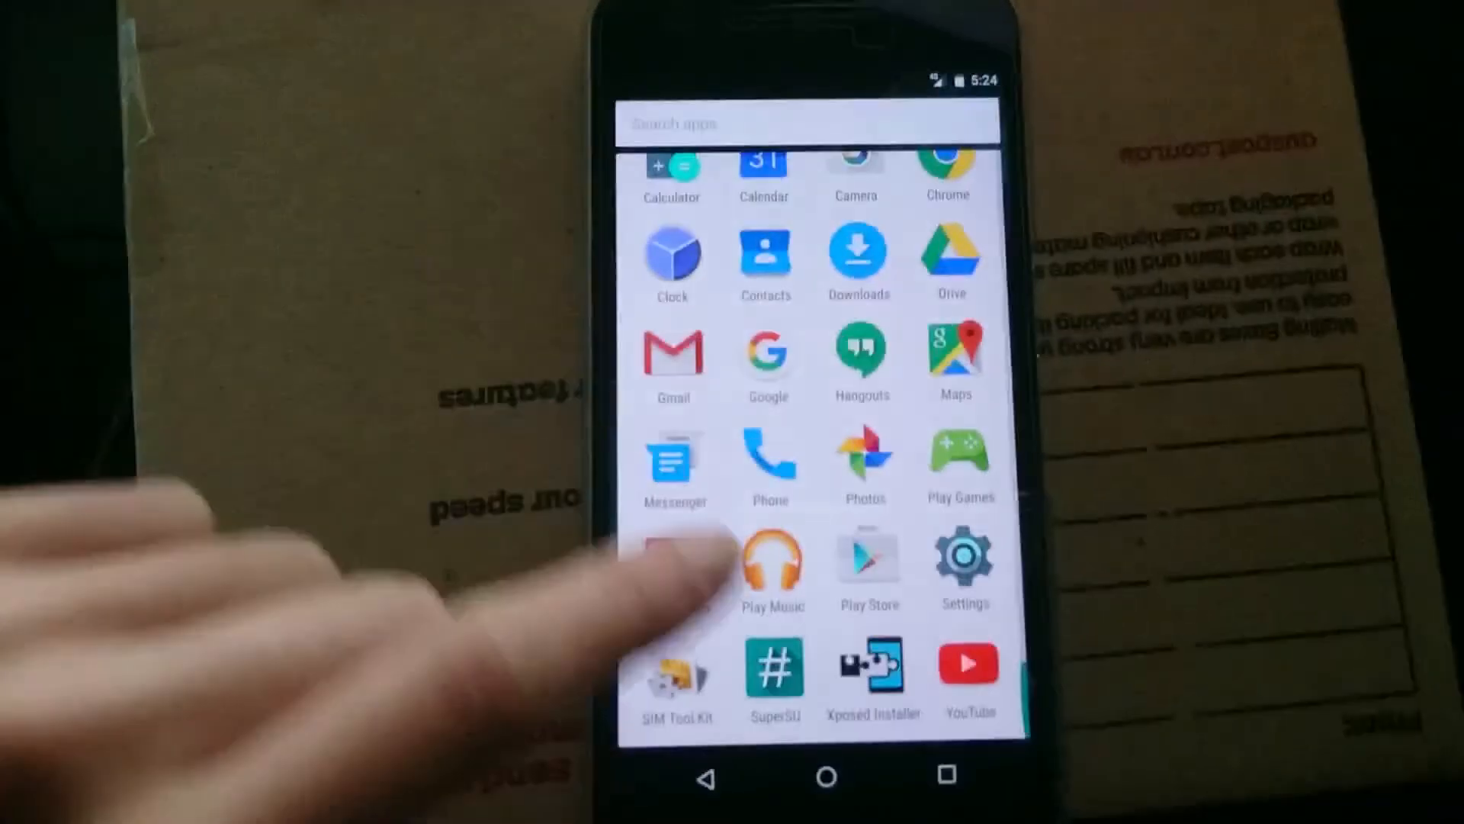
Step: Launch Xposed Installer, enter Framework and accept the 'Be careful!' warning
{"action": "left_click", "coordinate": [871, 674]}
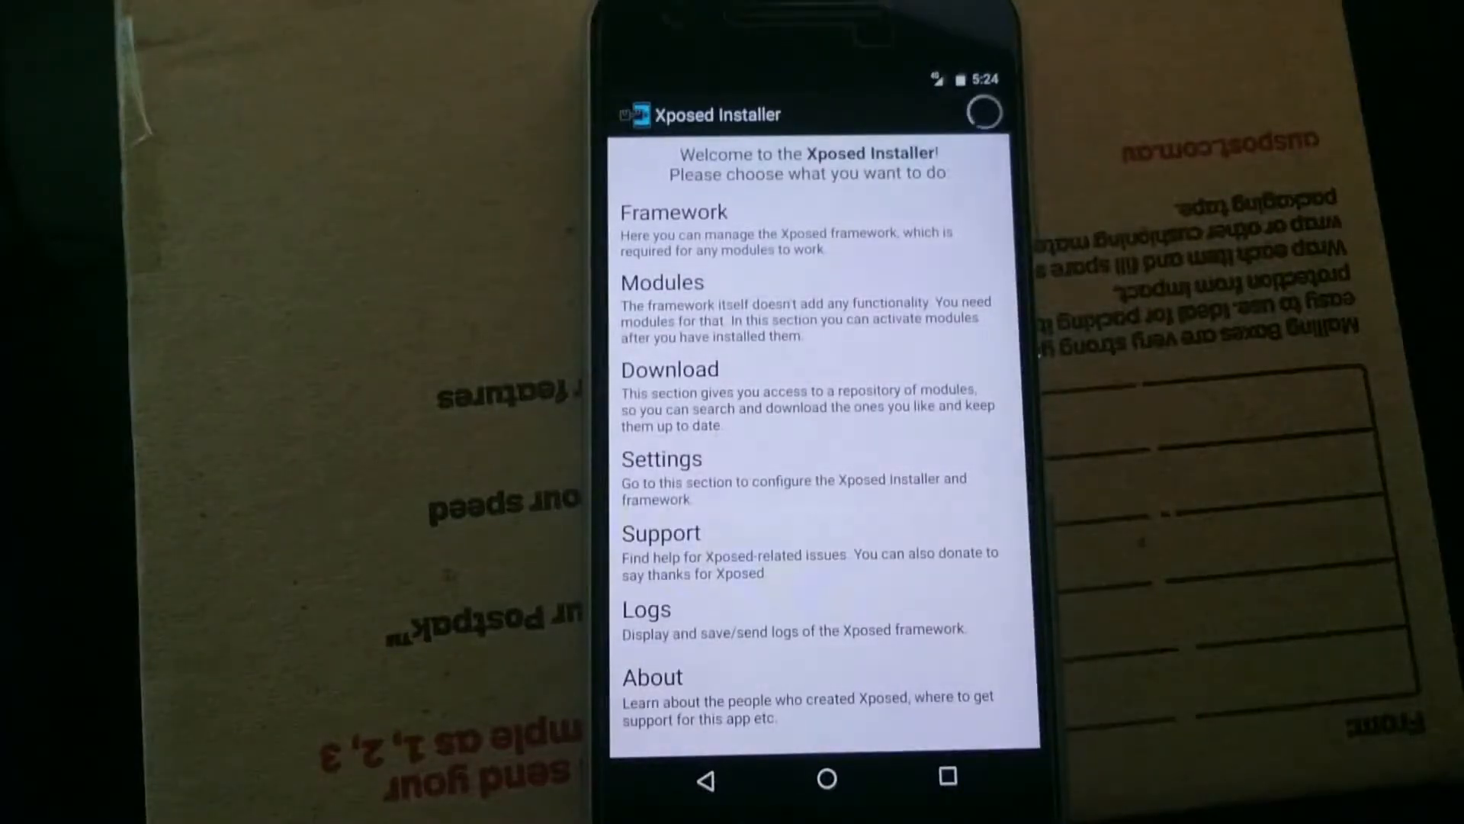
{"action": "left_click", "coordinate": [674, 213]}
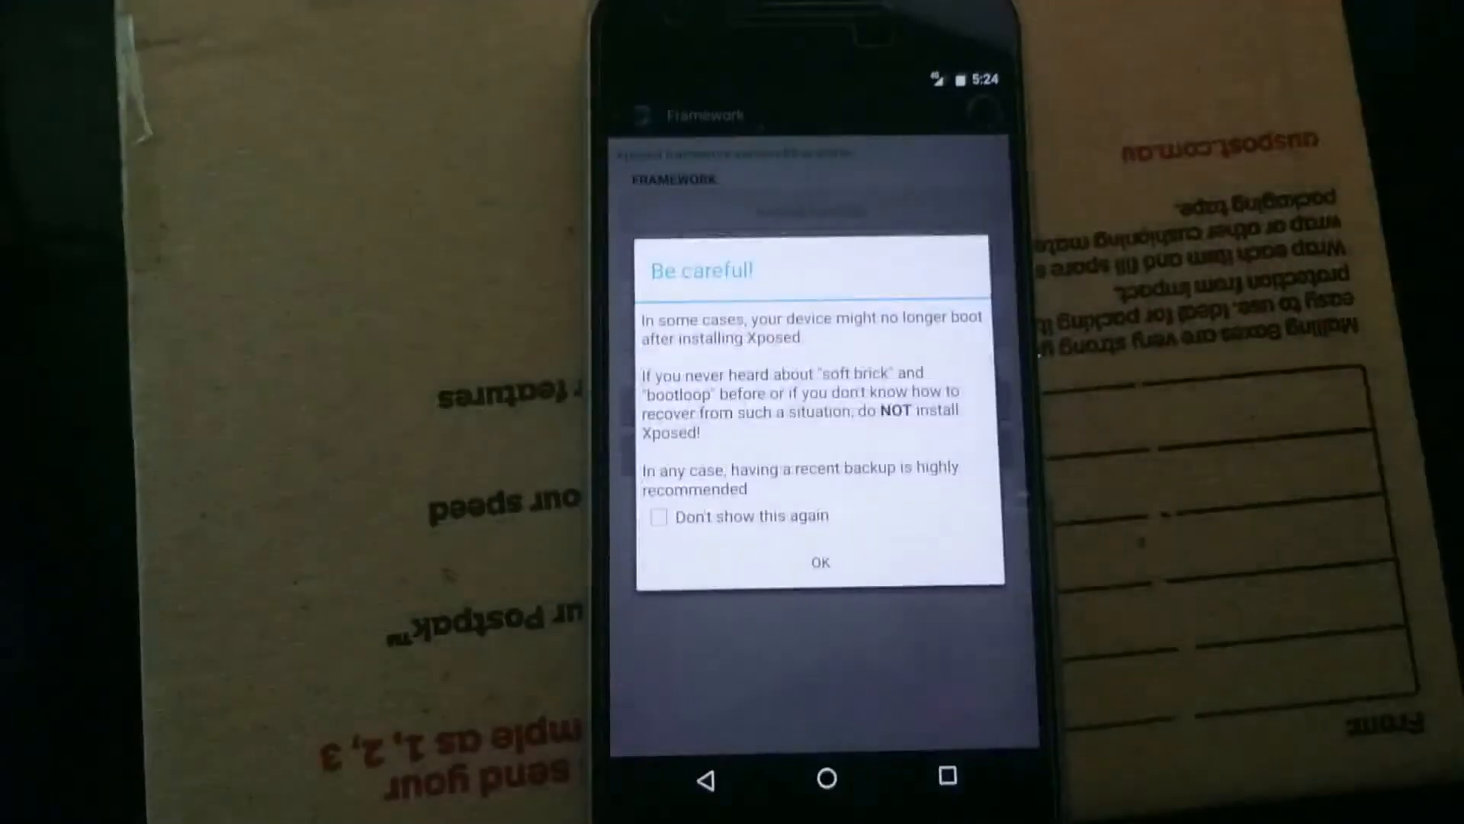
{"action": "left_click", "coordinate": [819, 561]}
{"action": "type", "text": "g"}
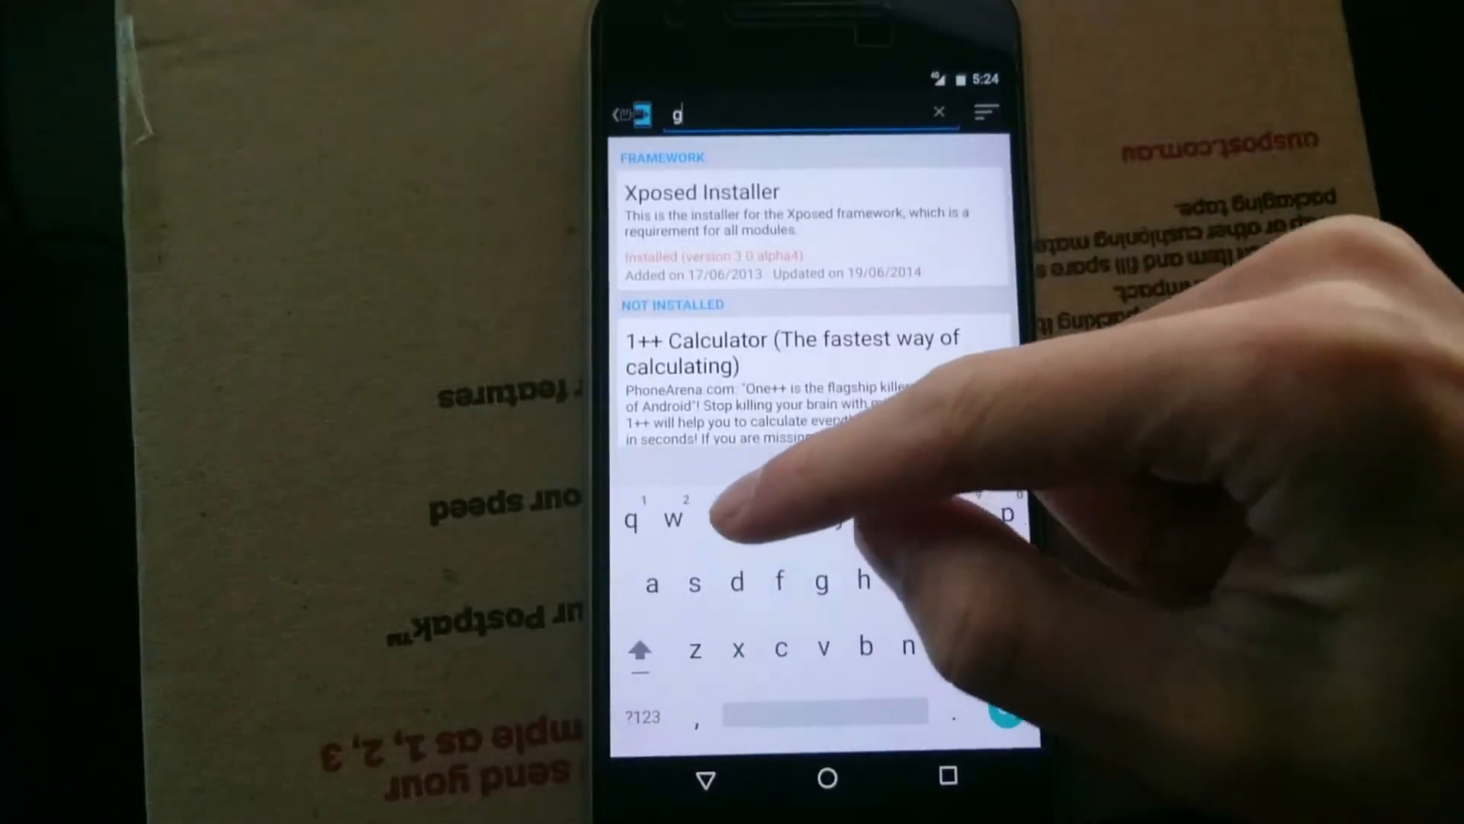
Step: Search the repository for 'gravitybox' and download GravityBox (MM) version 6.1.3
{"action": "left_click", "coordinate": [756, 518]}
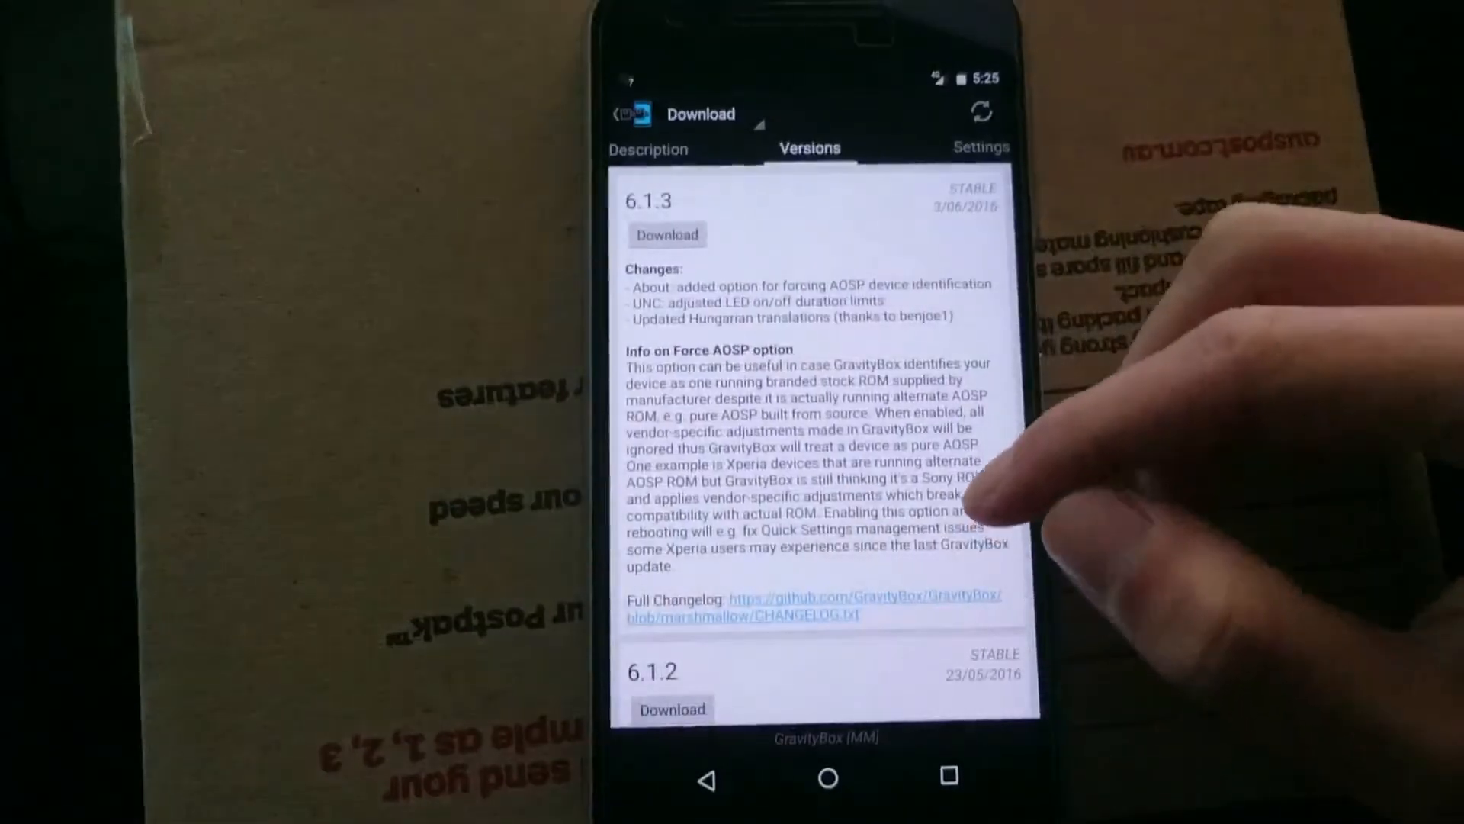
{"action": "left_click", "coordinate": [668, 235]}
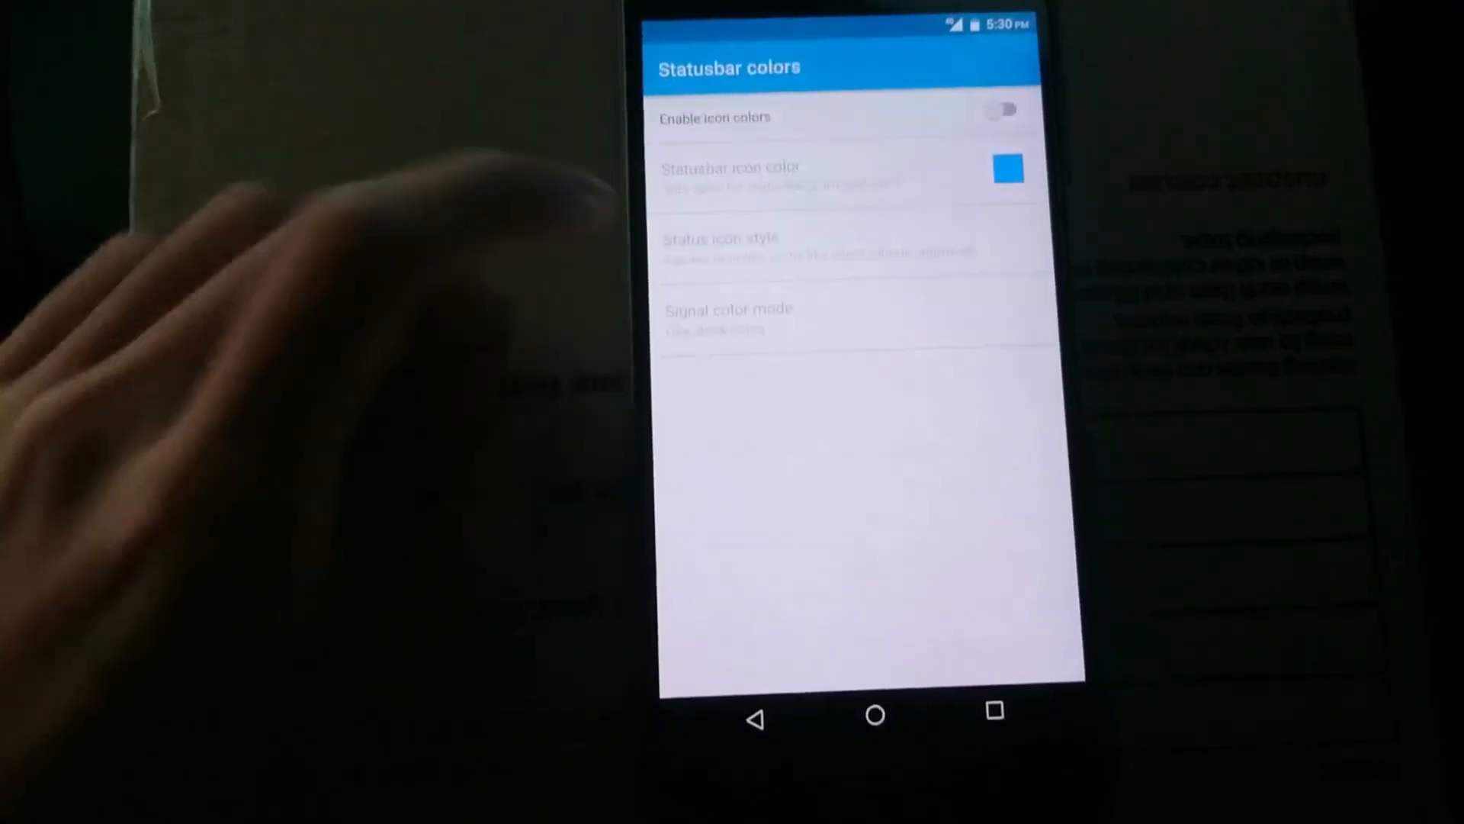
Step: Go back from Statusbar colors to GravityBox's Statusbar tweaks list
{"action": "left_click", "coordinate": [756, 722]}
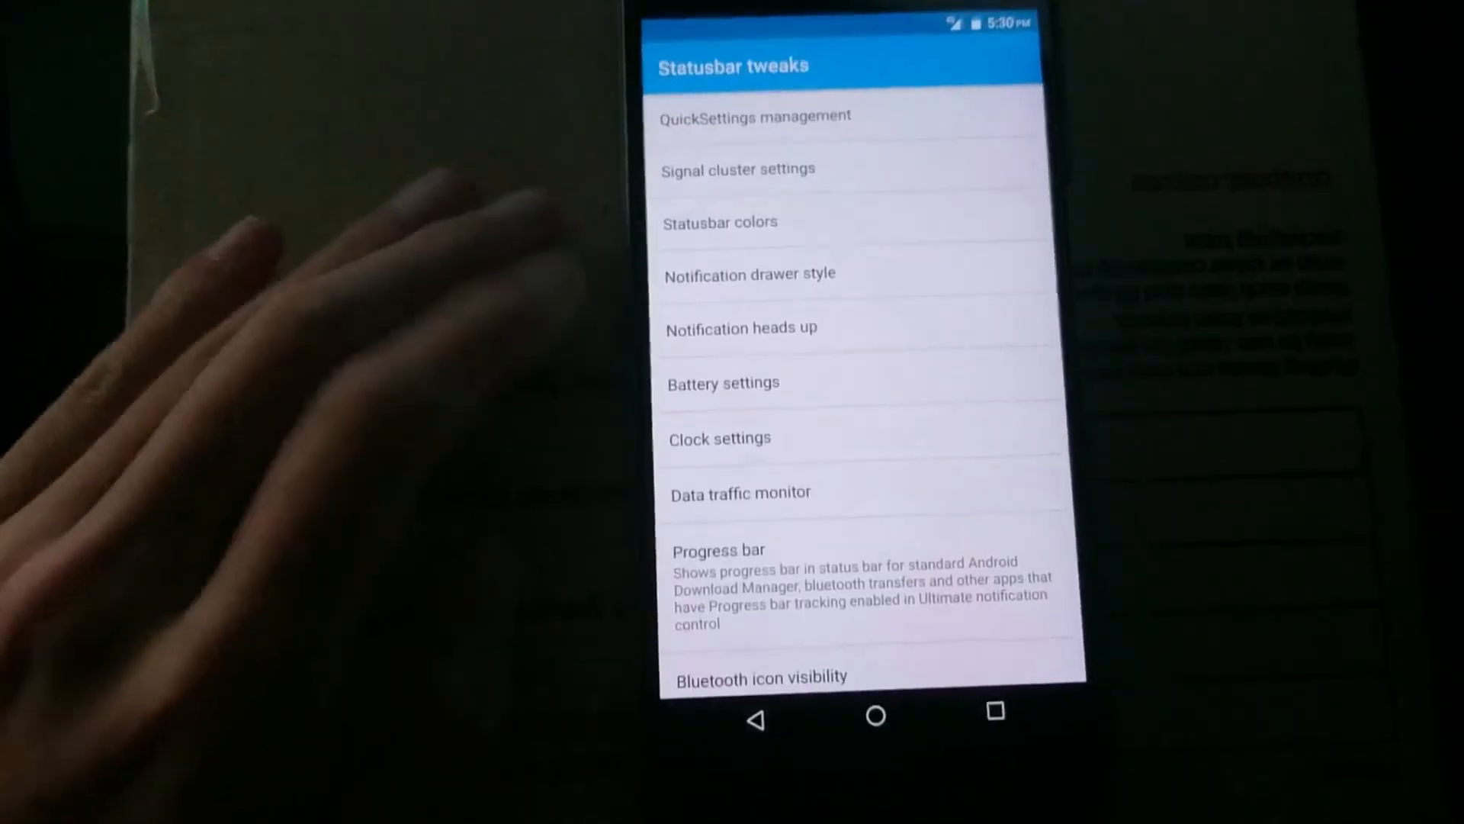